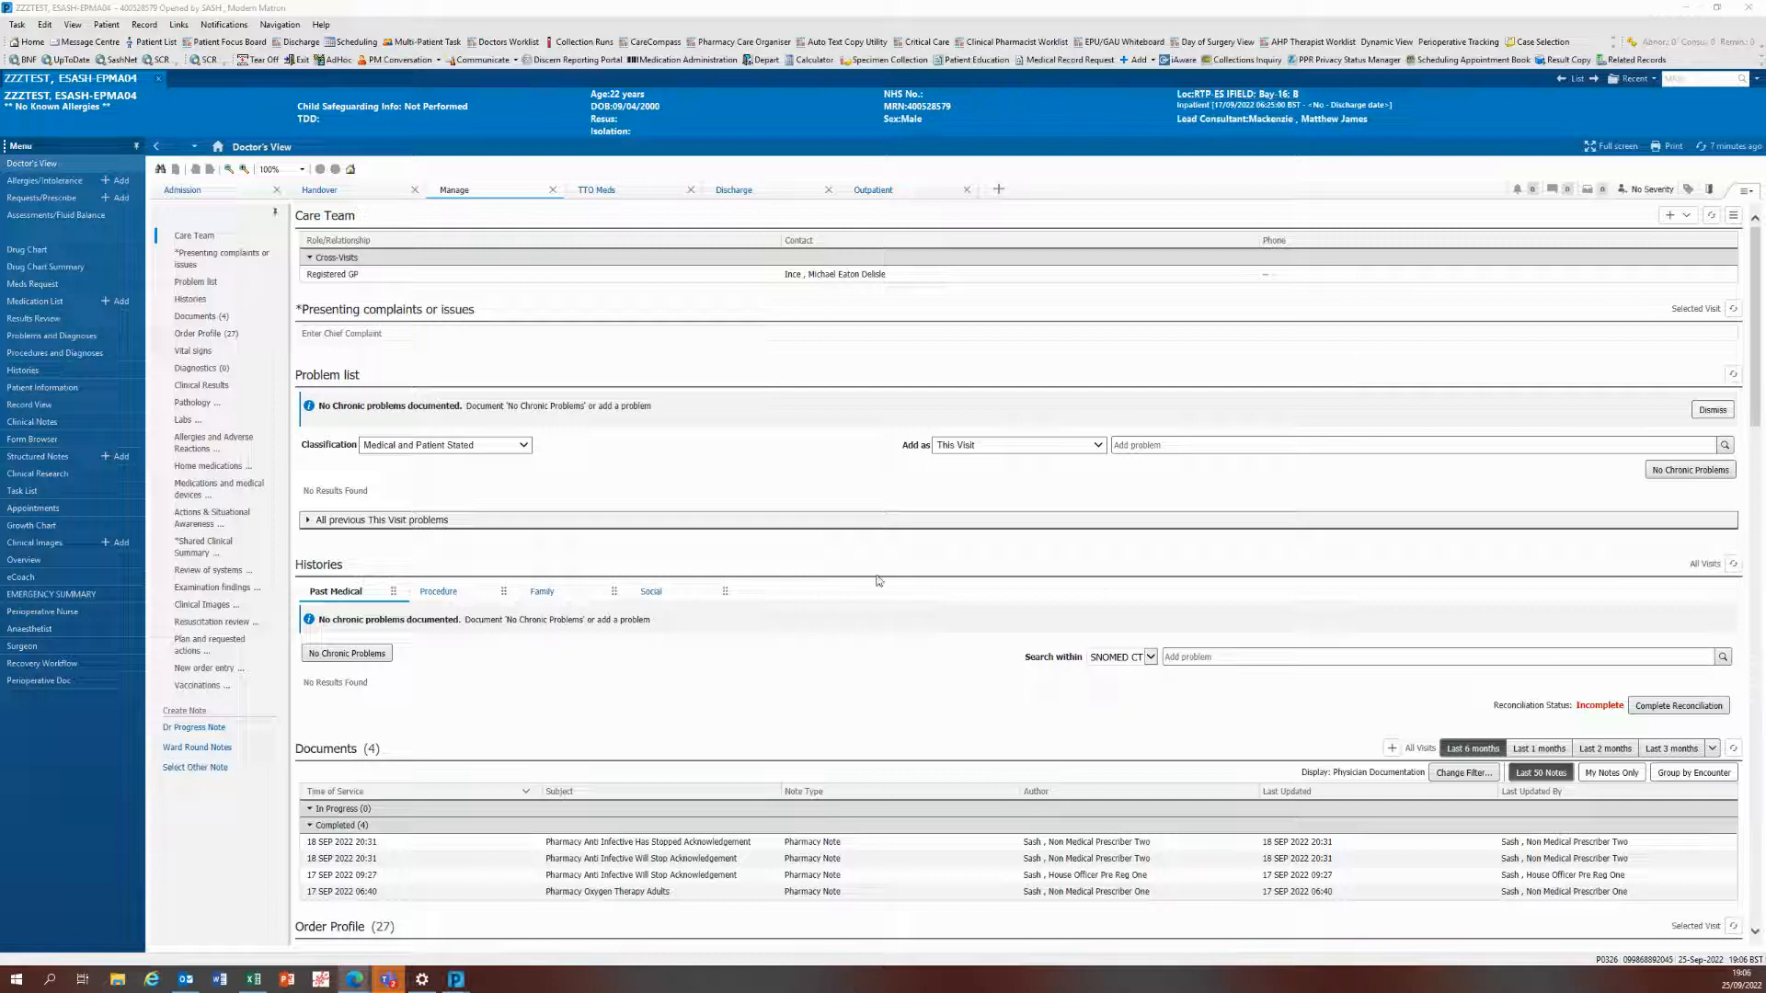
{"action": "mouse_move", "coordinate": [596, 354]}
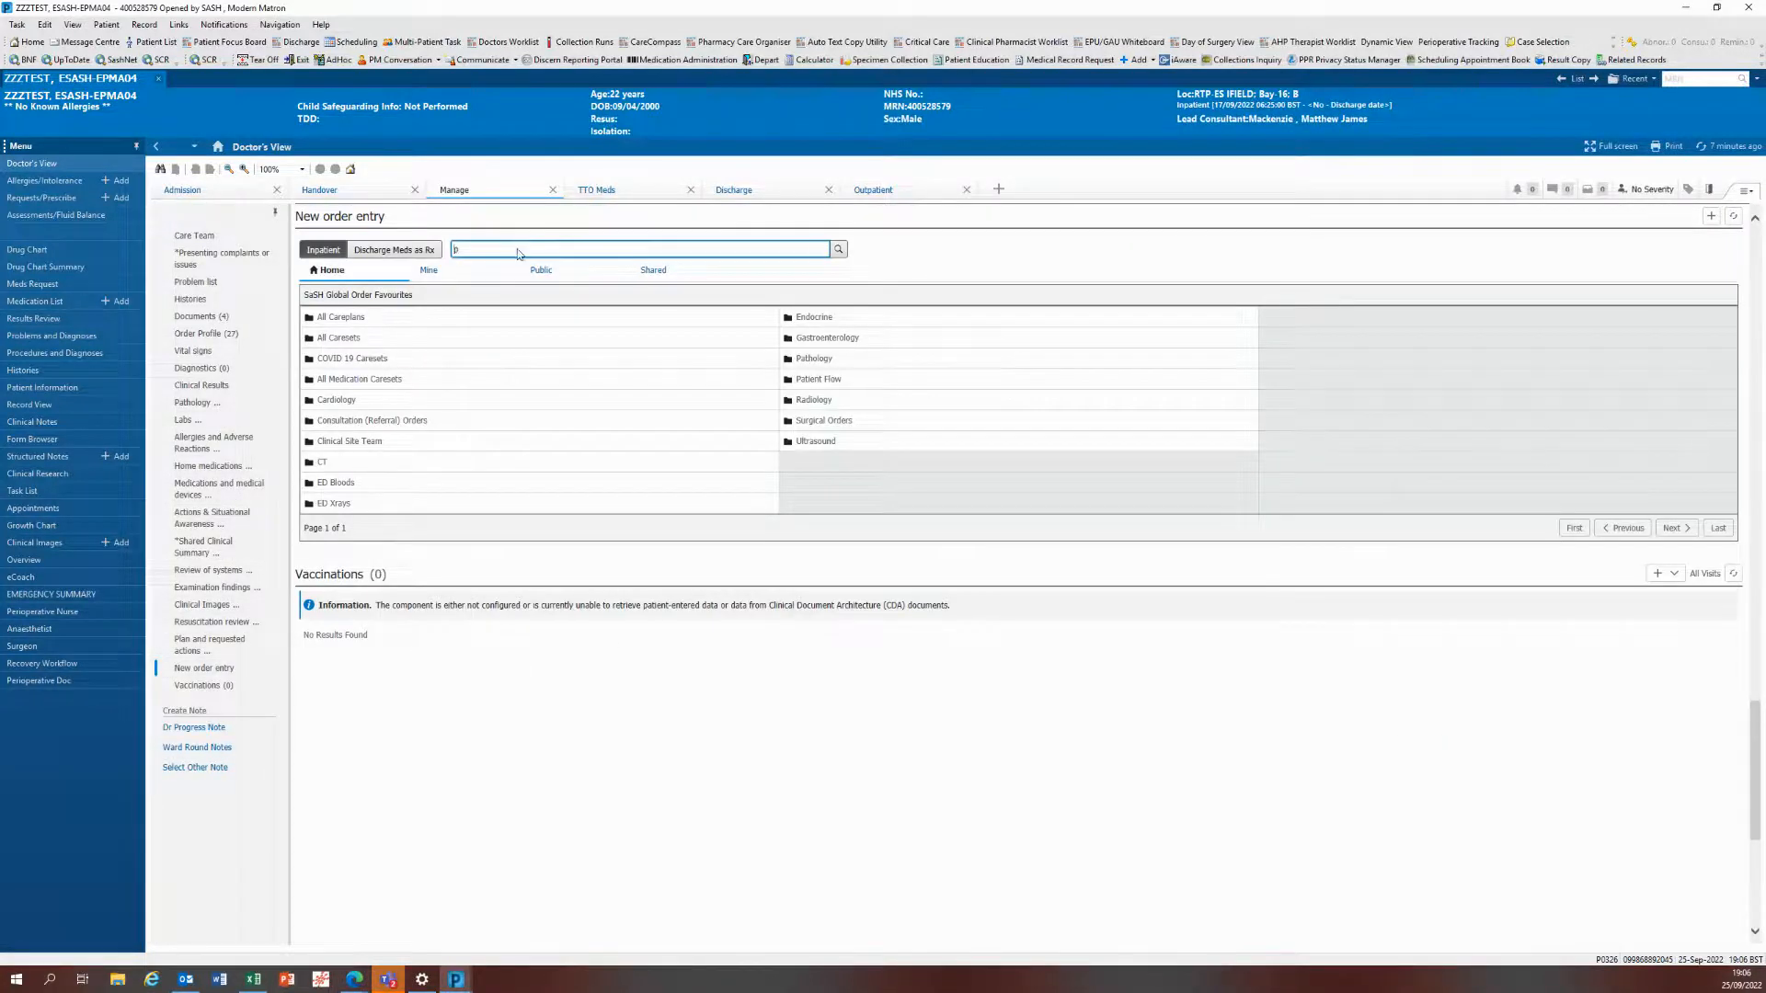
Step: Search the order catalogue for paracetamol to list its 22 matching order sentences
{"action": "type", "text": "paracetamol"}
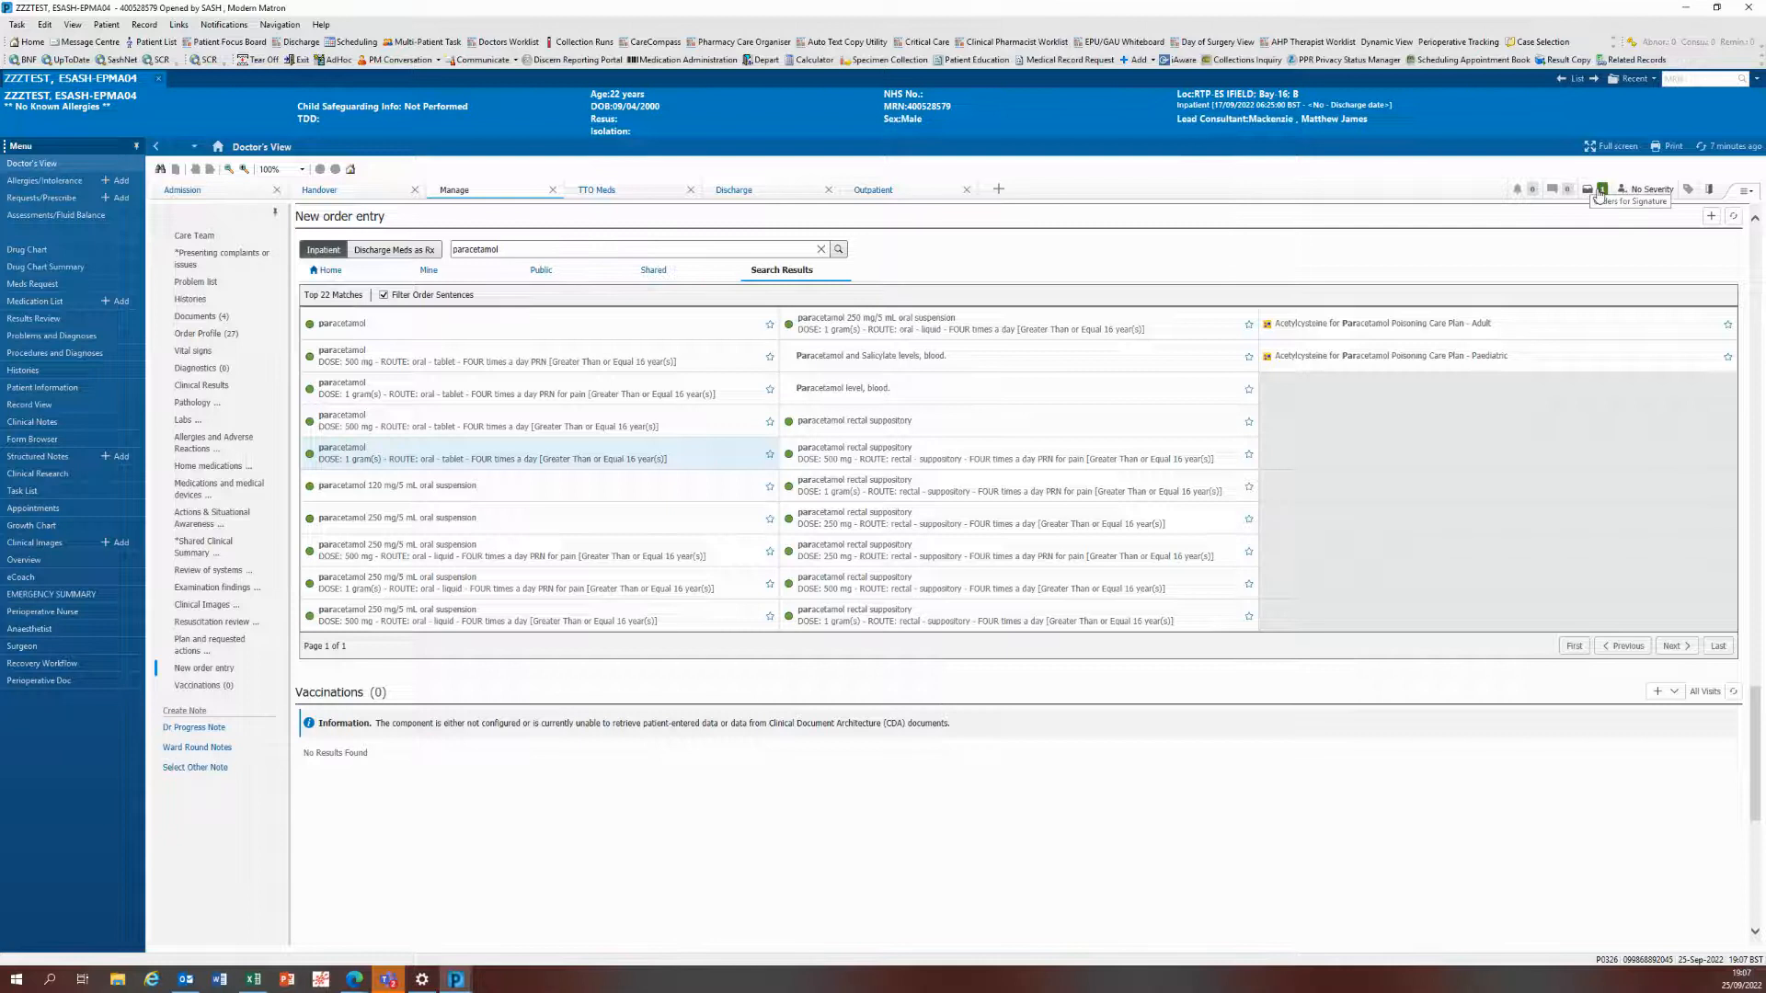
Step: View the orders awaiting signature with the paracetamol 1 g oral tablet four-times-daily order
{"action": "left_click", "coordinate": [1600, 187]}
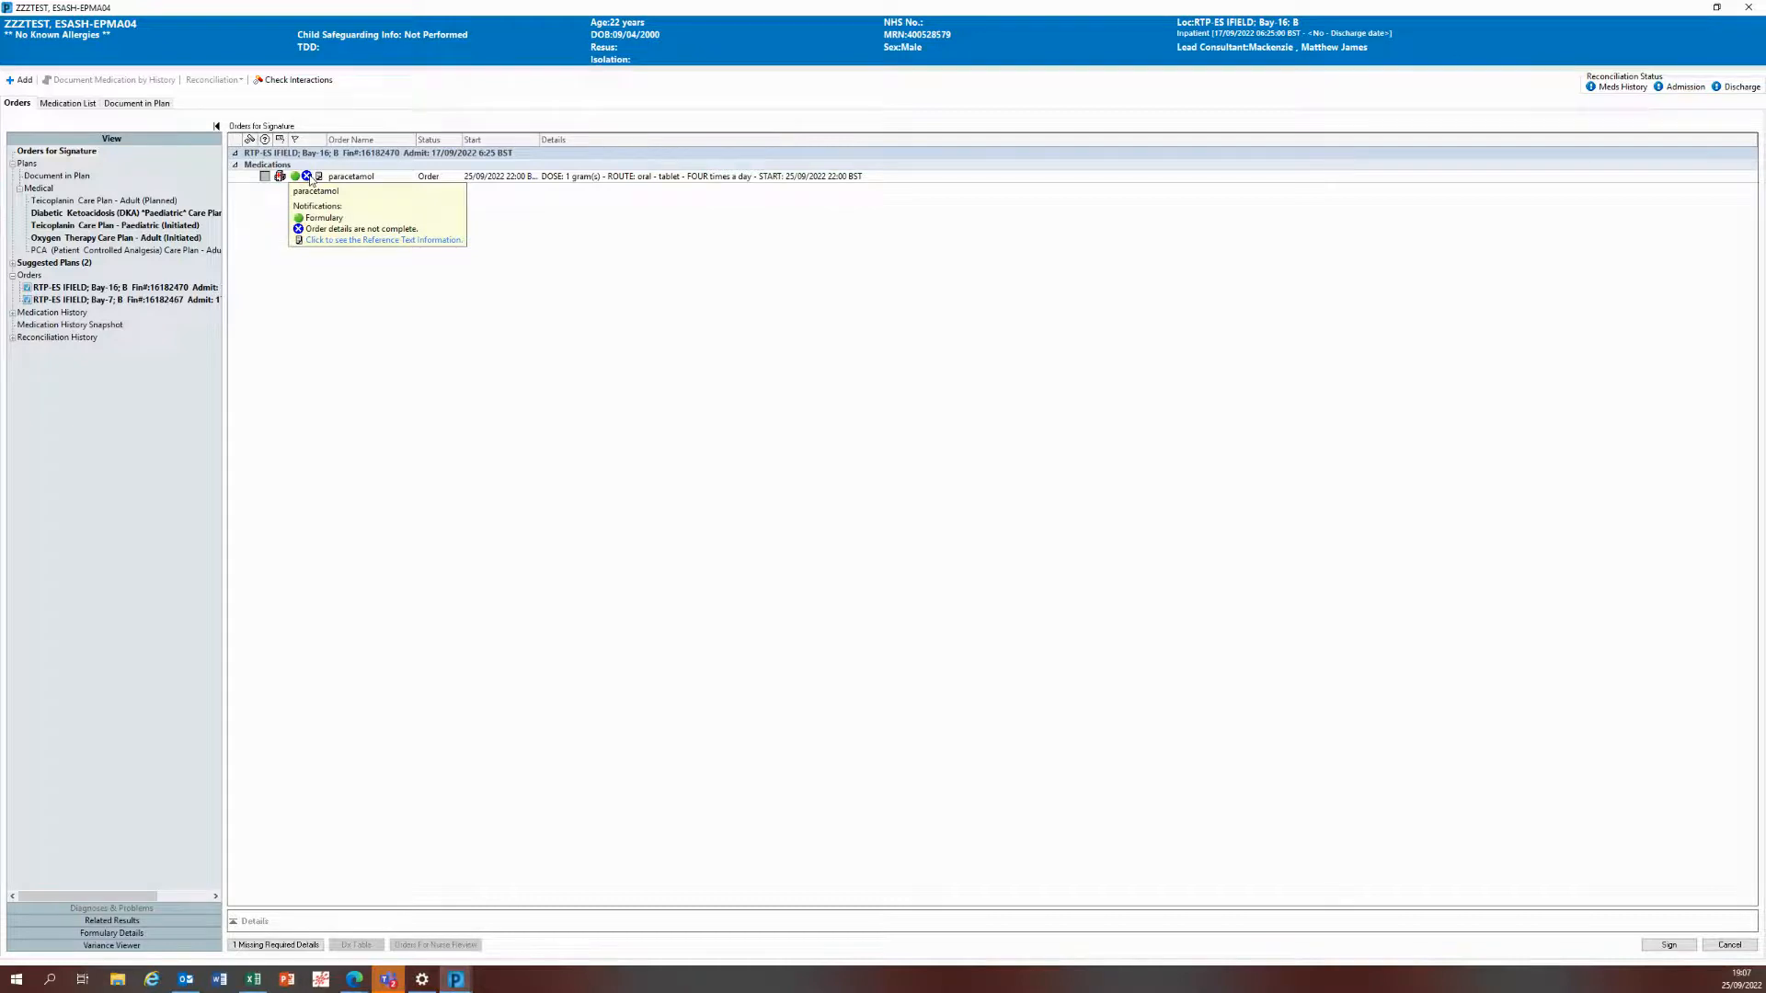
Step: Review the paracetamol order details, leaving the immediate-dose question unanswered for now
{"action": "left_click", "coordinate": [350, 177]}
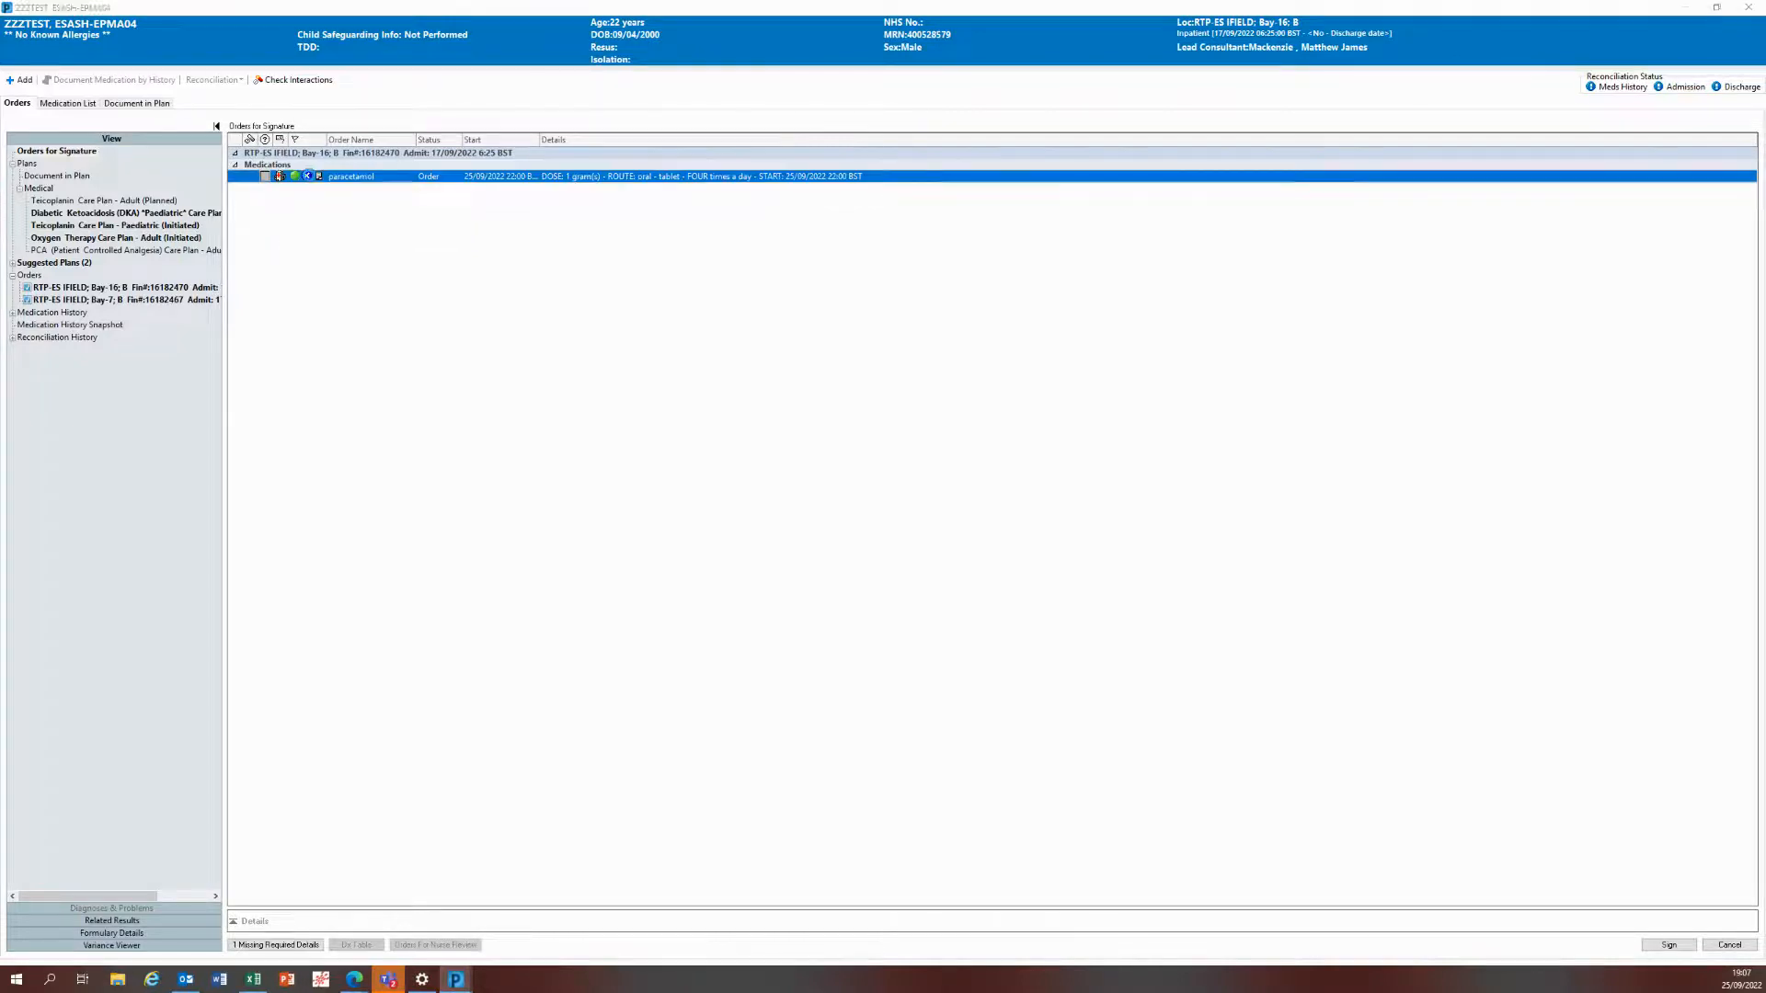
{"action": "left_click", "coordinate": [1655, 540]}
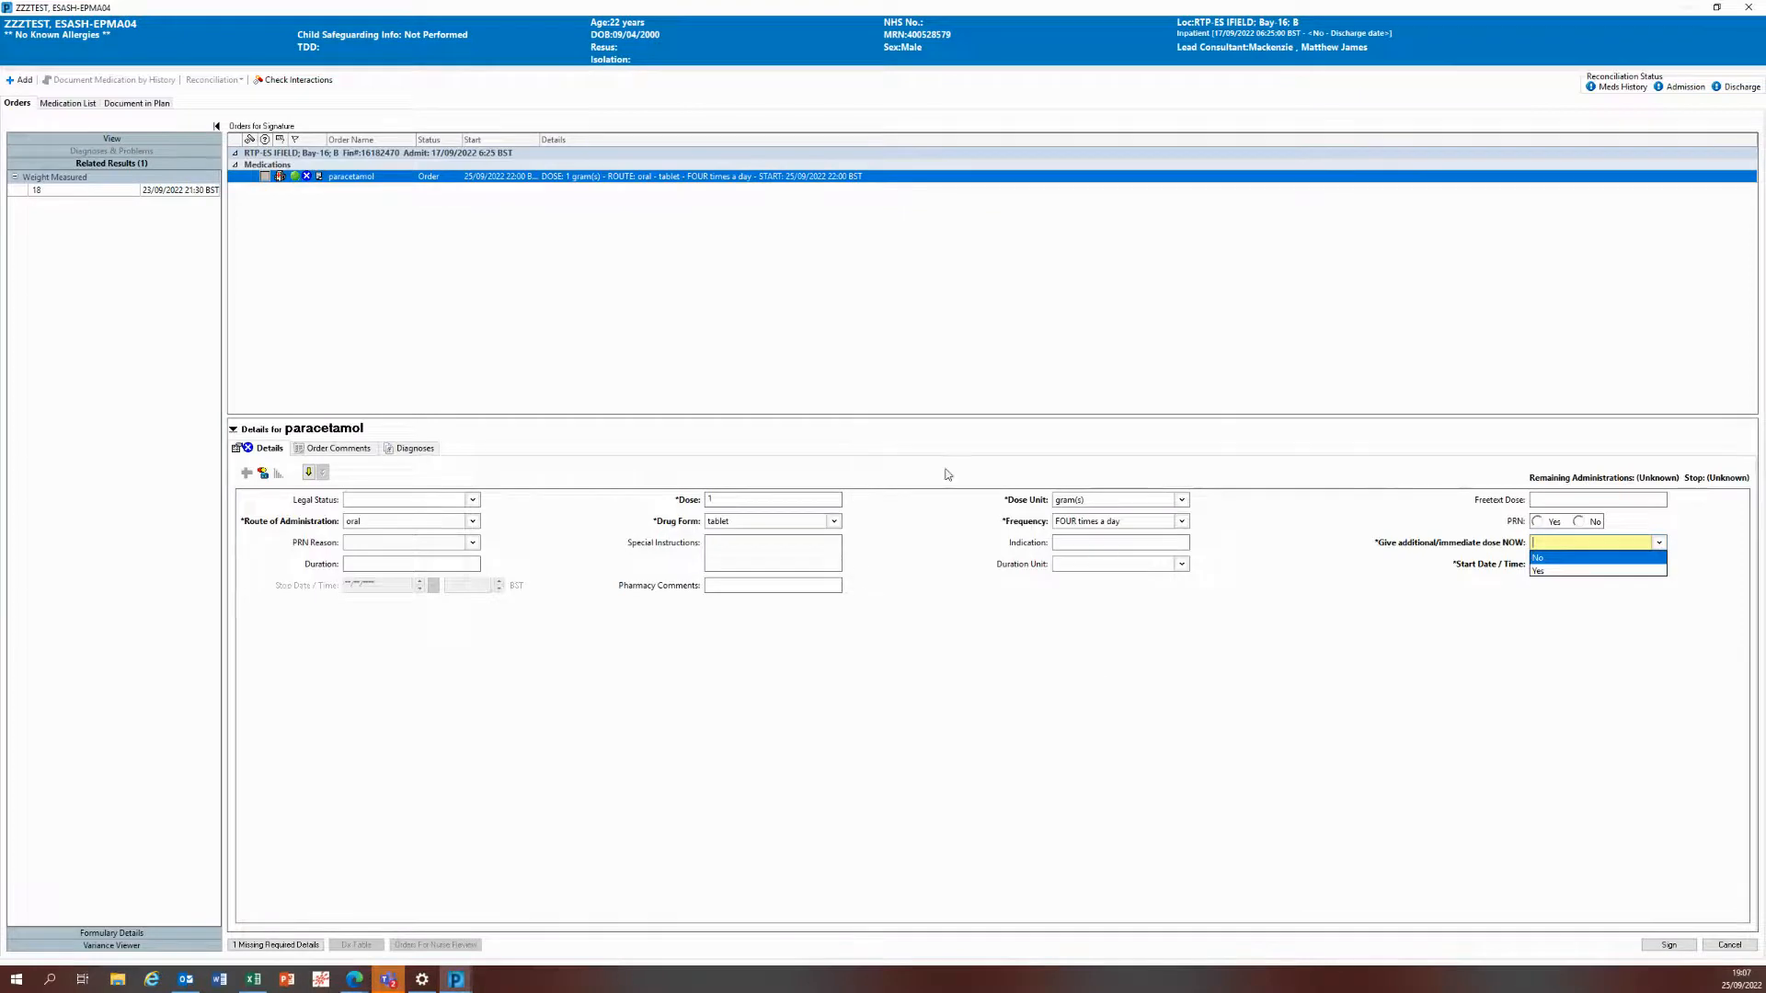
{"action": "left_click", "coordinate": [1538, 557]}
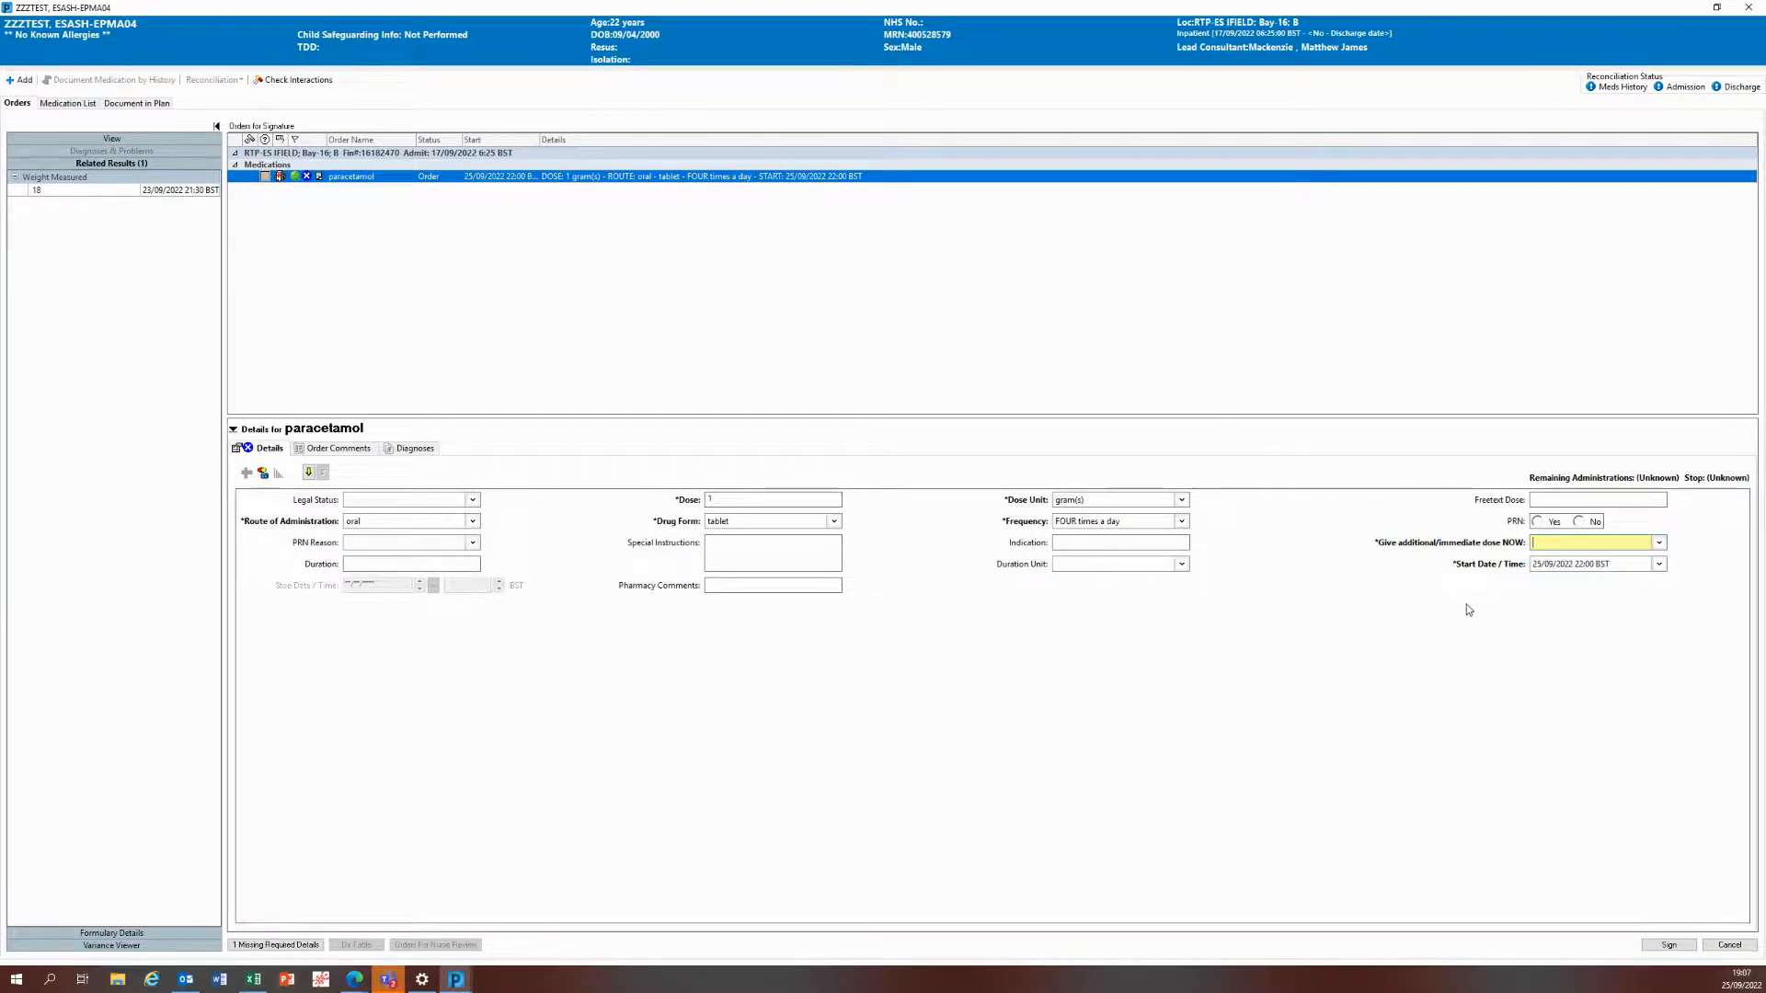
{"action": "mouse_move", "coordinate": [1427, 550]}
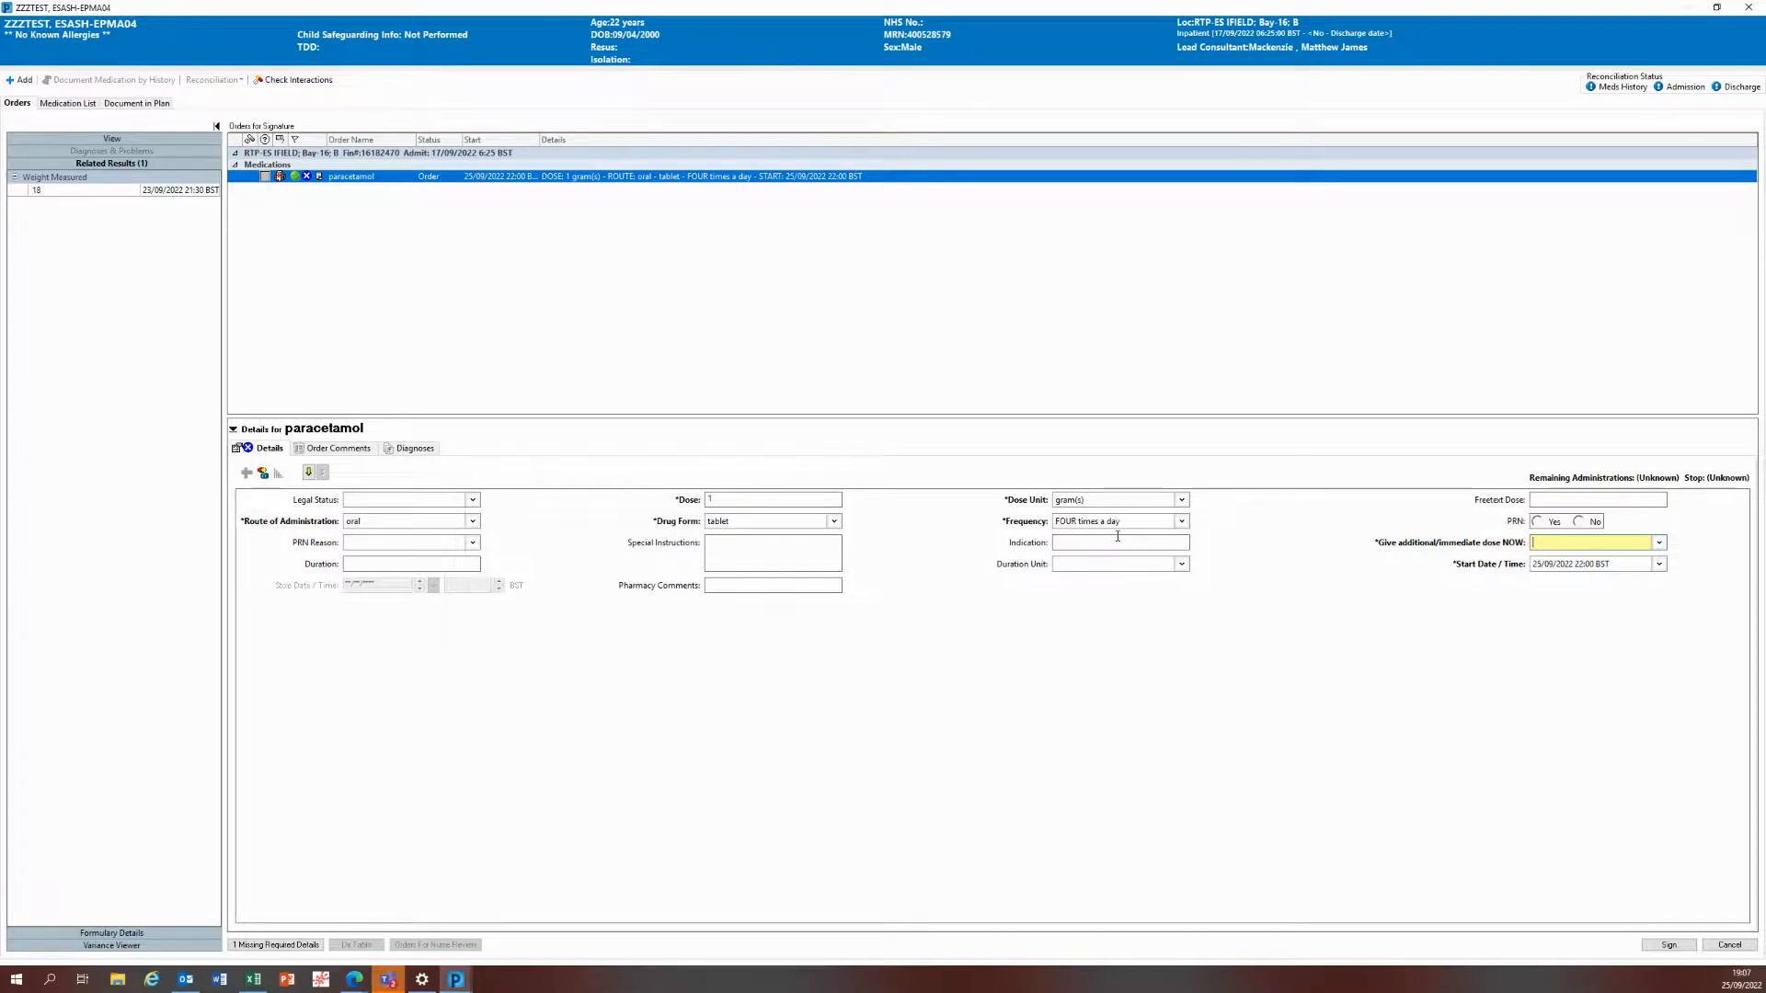
Step: Browse the frequency choices and the four-times-daily times 0800, 1200, 1800, 2200
{"action": "left_click", "coordinate": [1180, 520]}
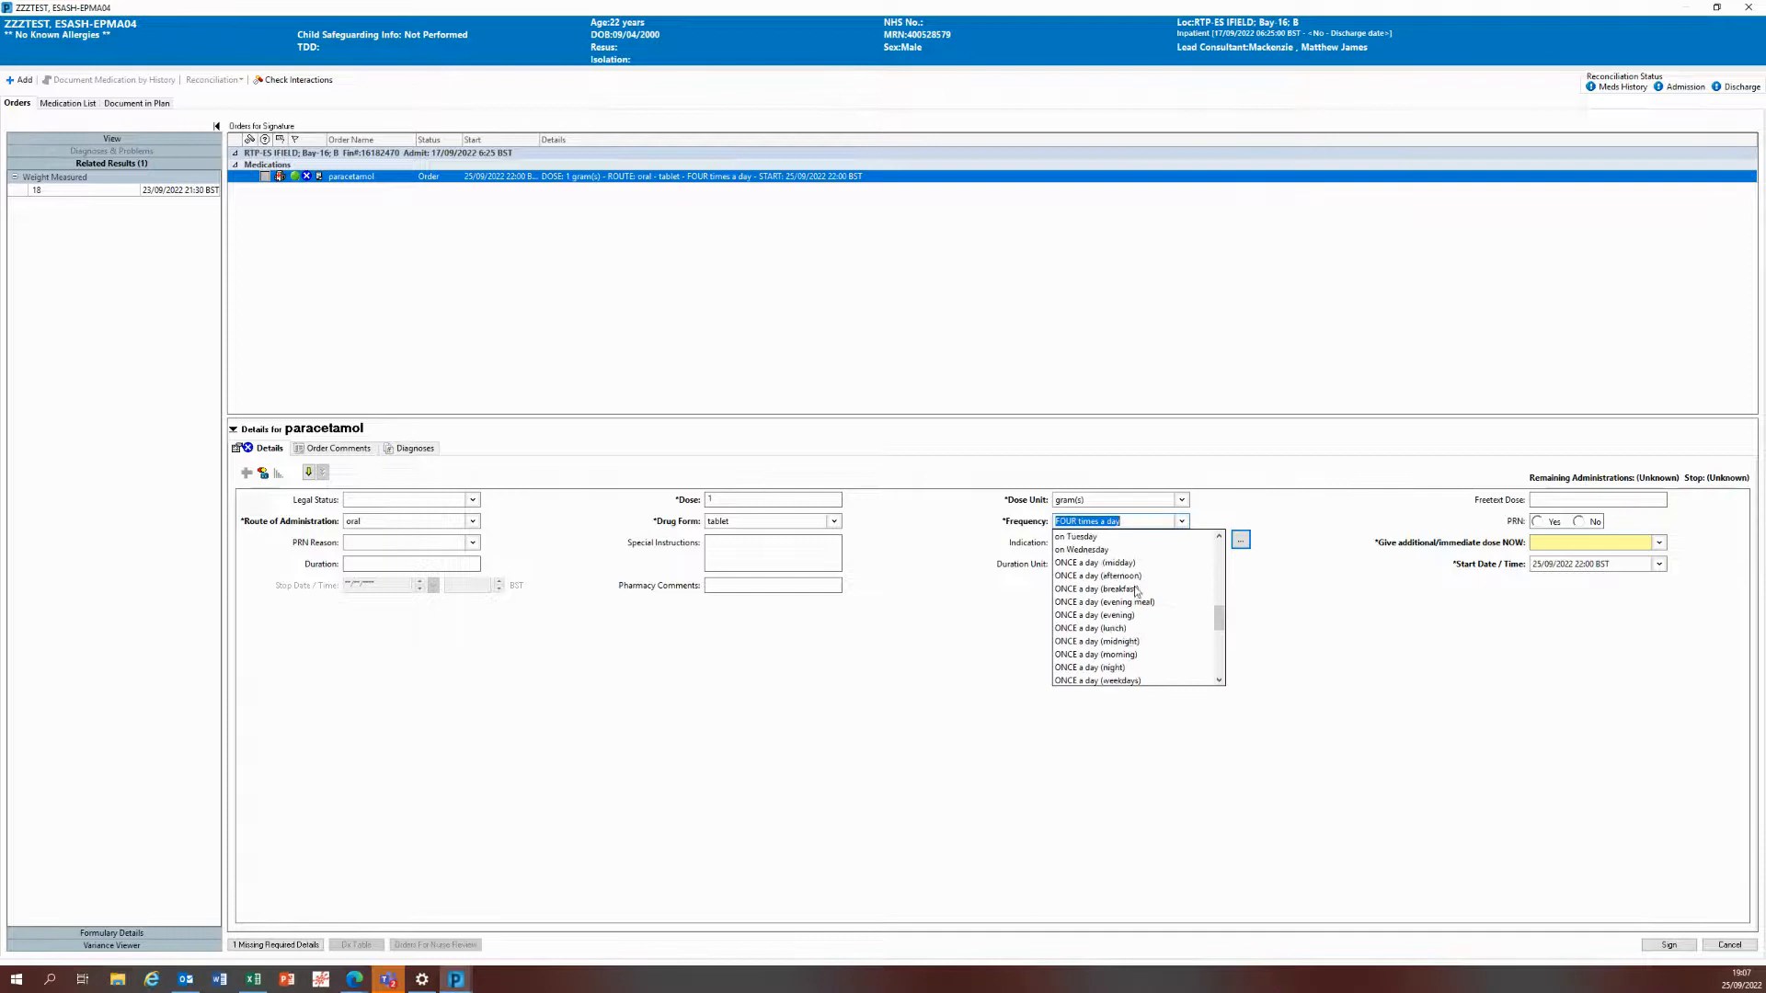
{"action": "scroll", "scroll_direction": "down", "scroll_amount": 3}
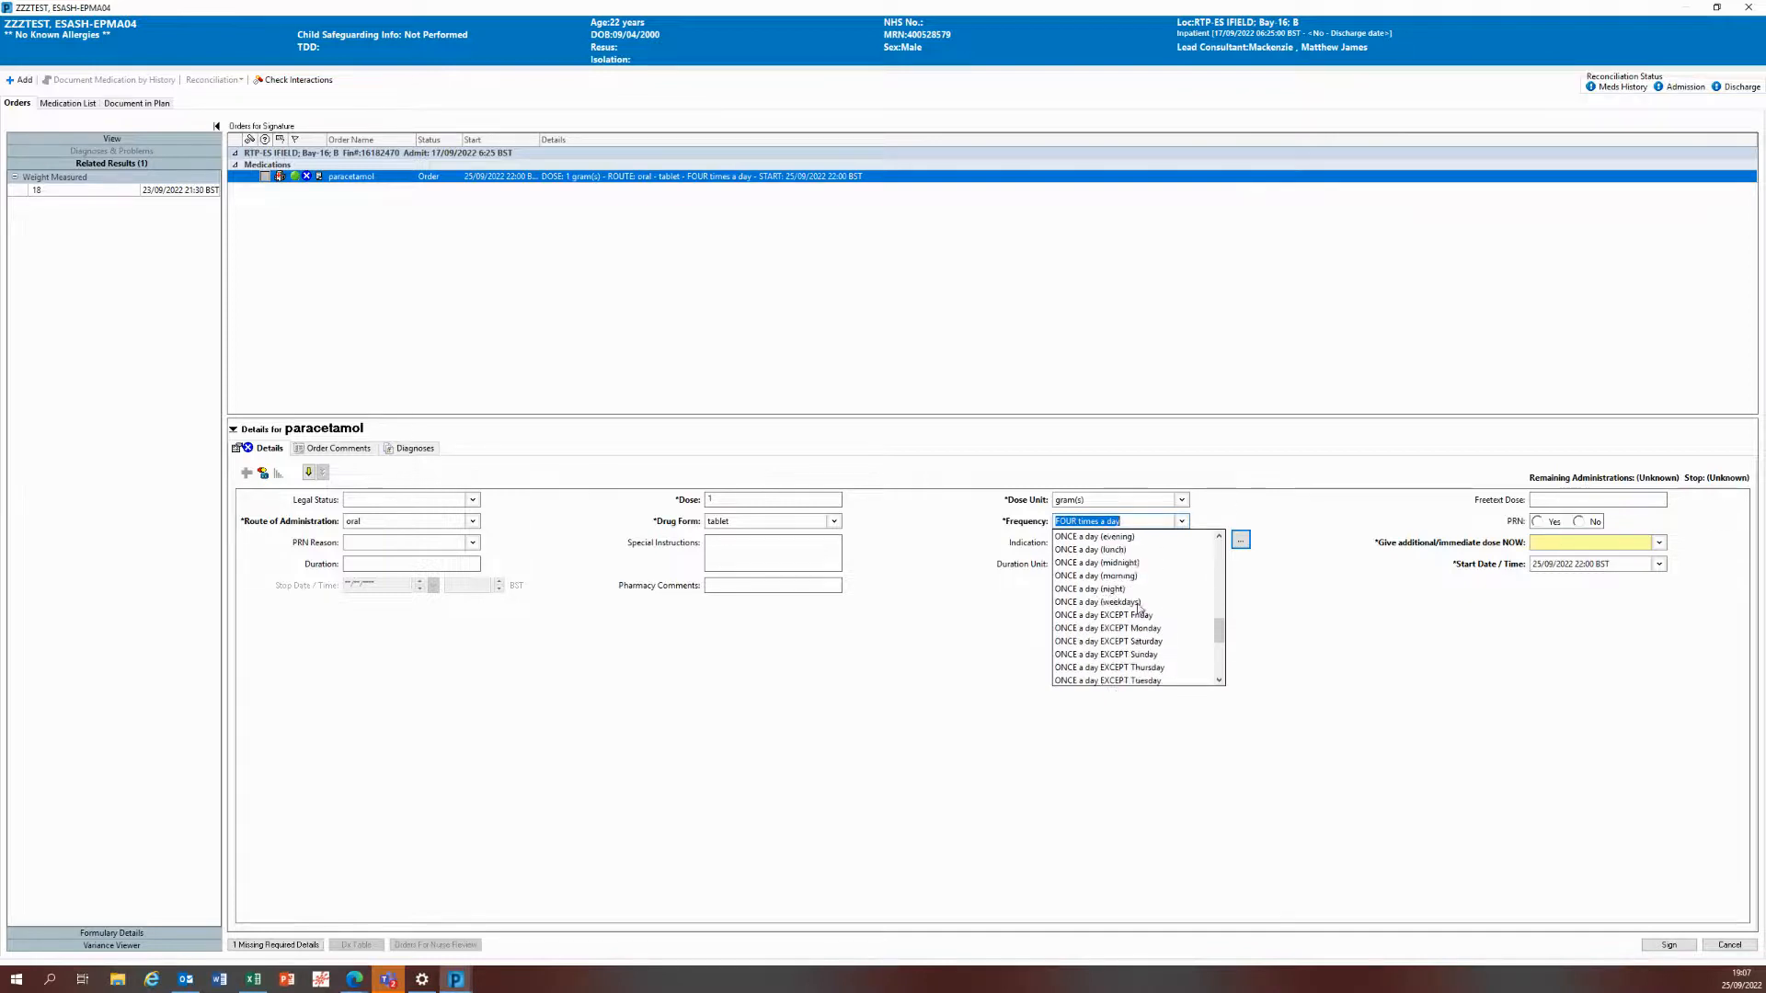
{"action": "scroll", "scroll_direction": "down", "scroll_amount": 3}
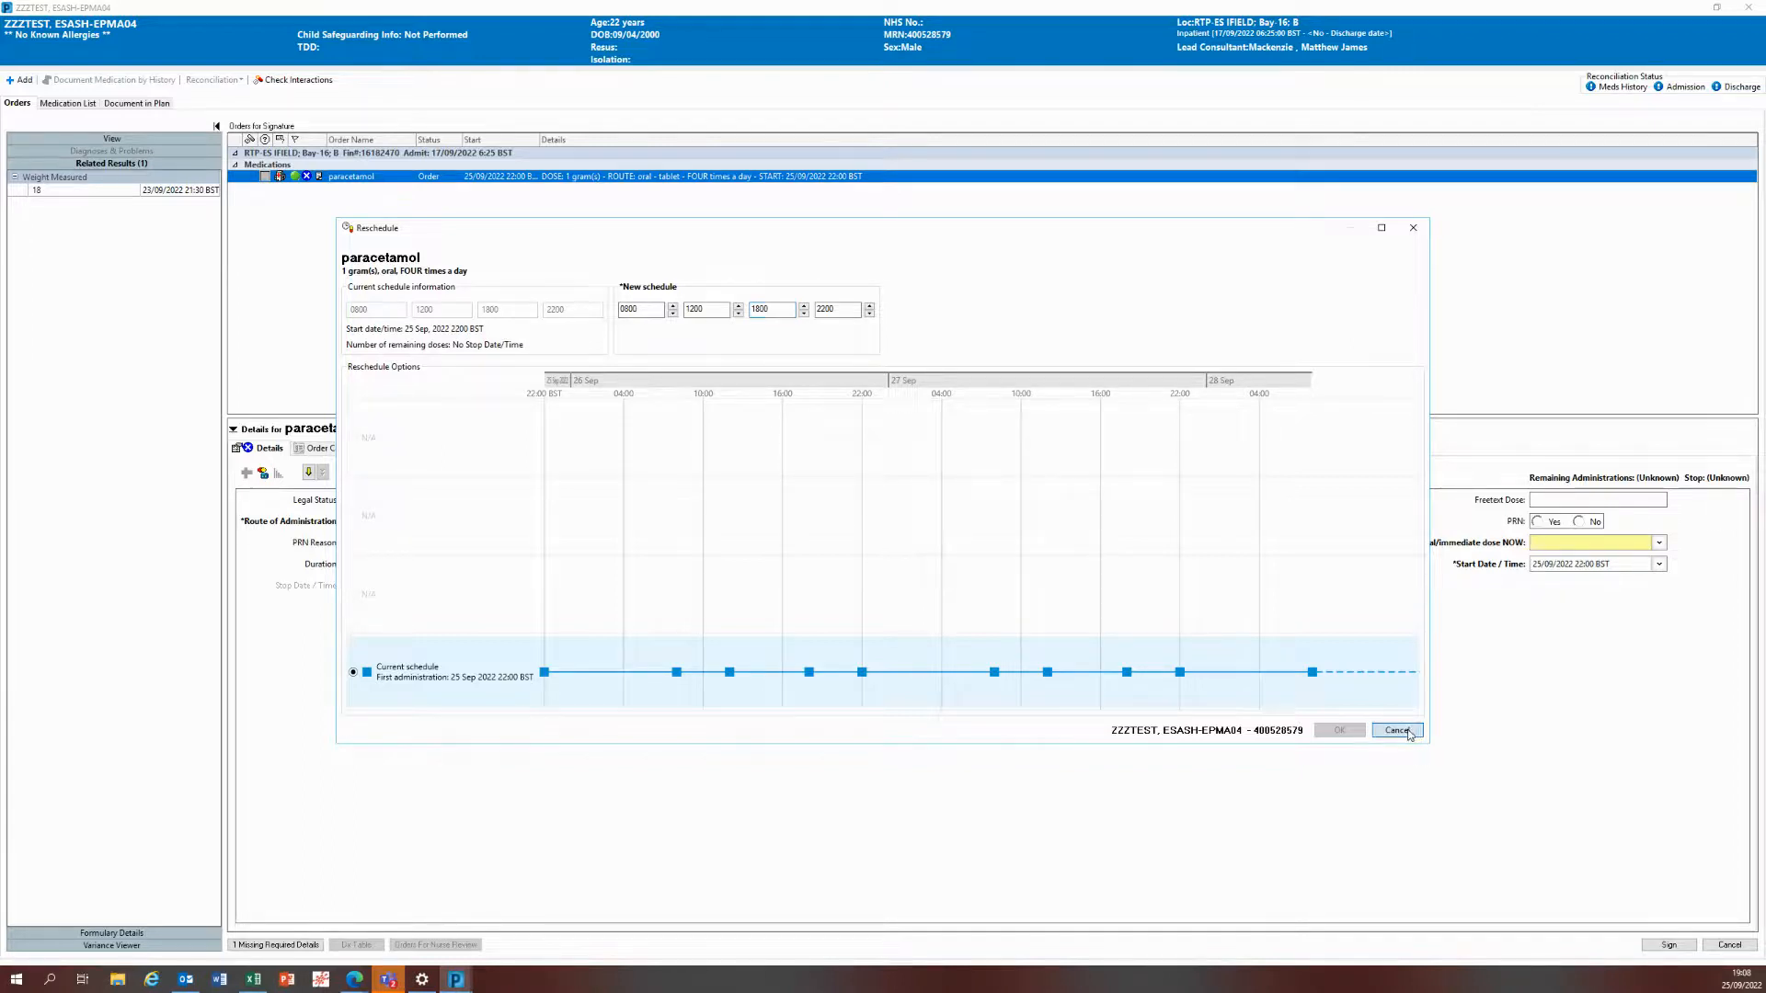
Step: Leave the schedule unchanged and set Give additional/immediate dose NOW to Yes, start 19:06
{"action": "left_click", "coordinate": [1396, 730]}
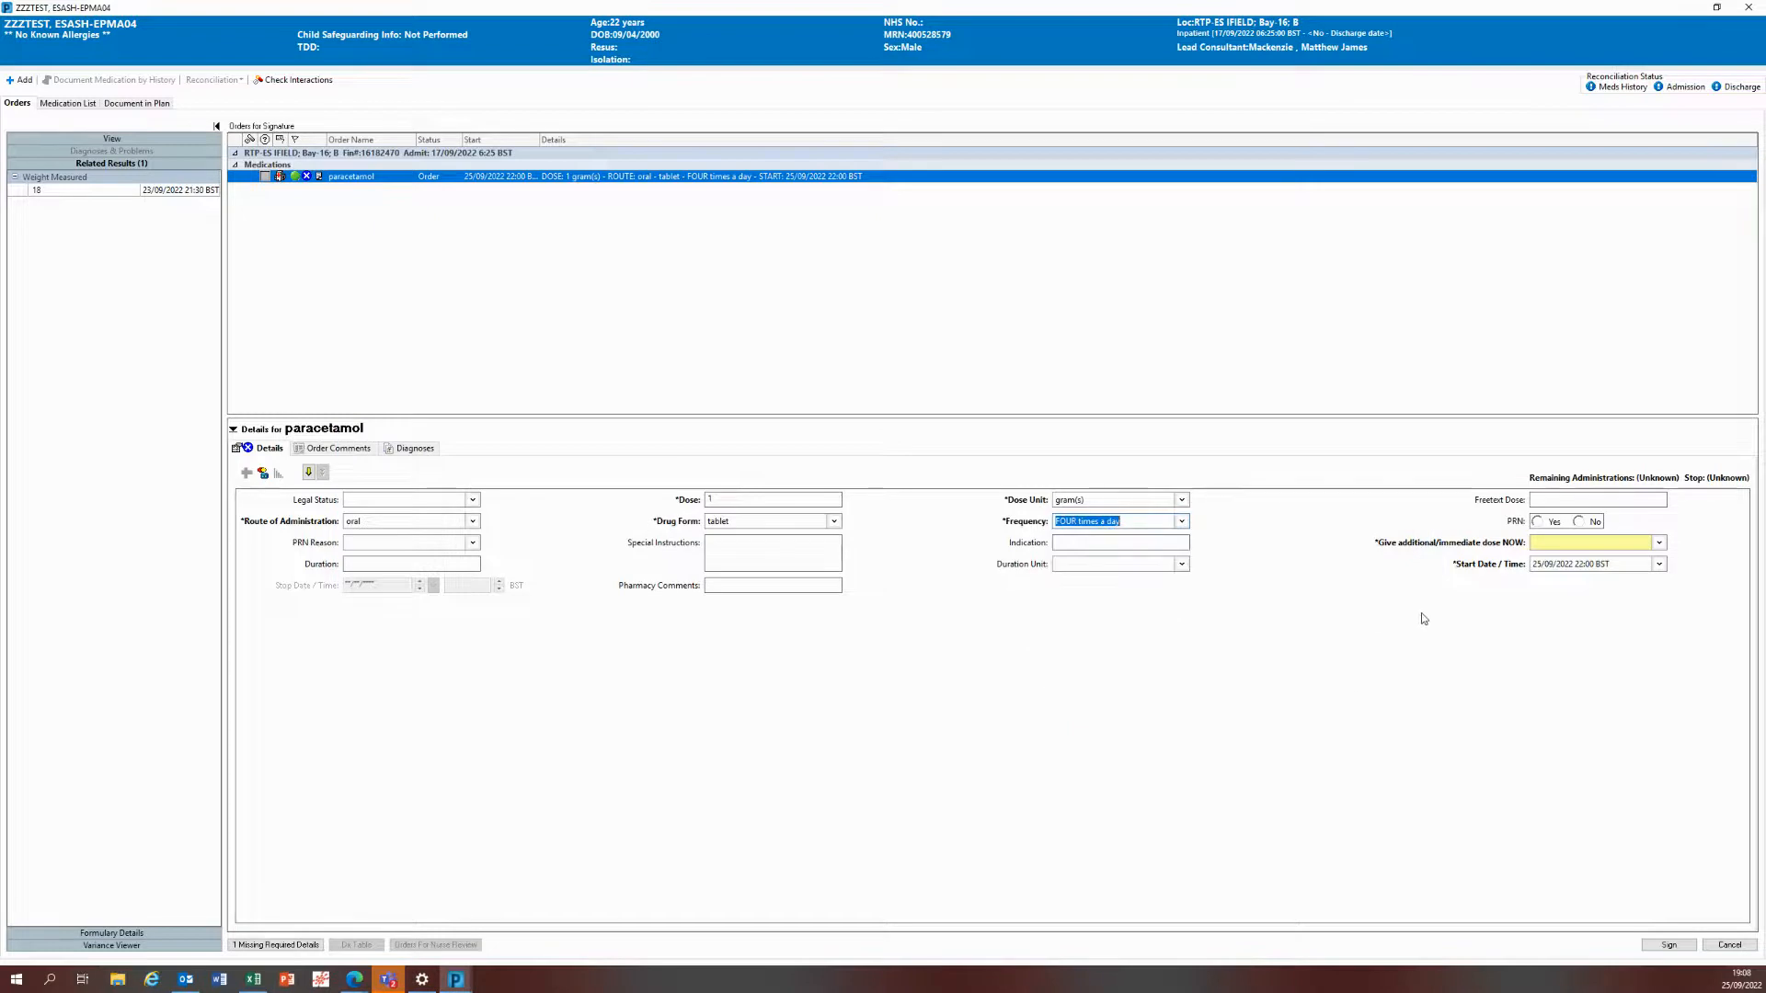
{"action": "left_click", "coordinate": [1657, 541]}
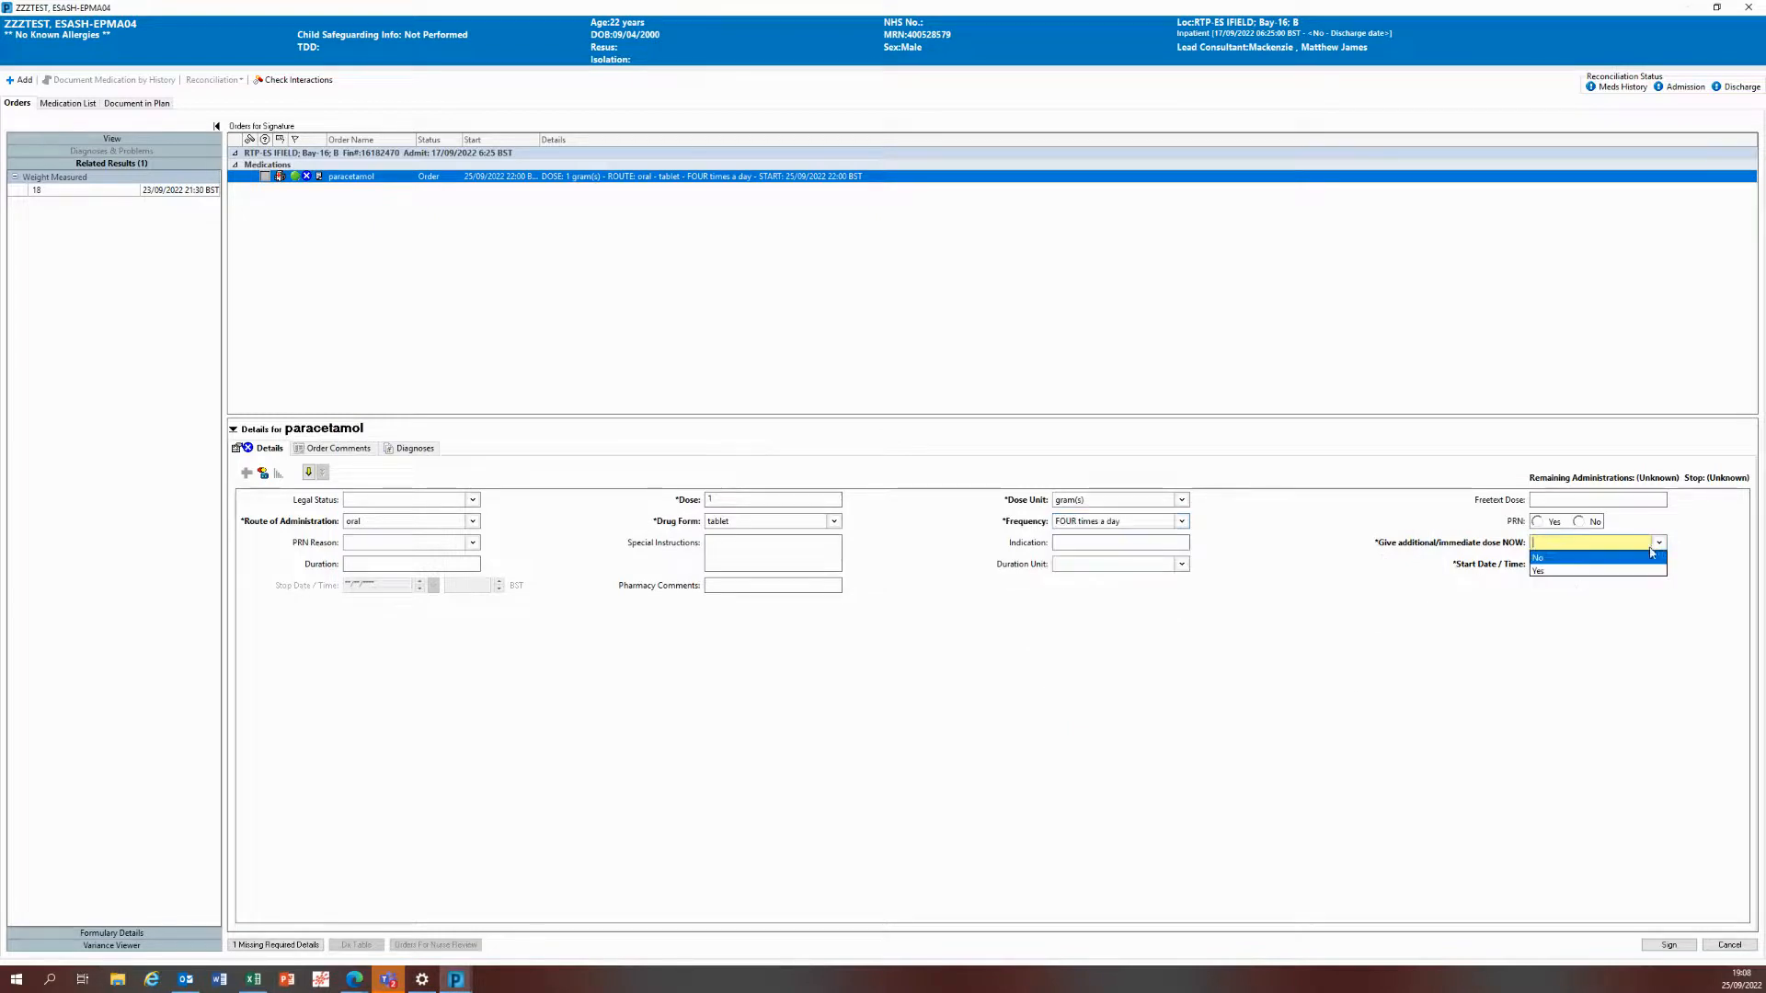
{"action": "left_click", "coordinate": [1537, 570]}
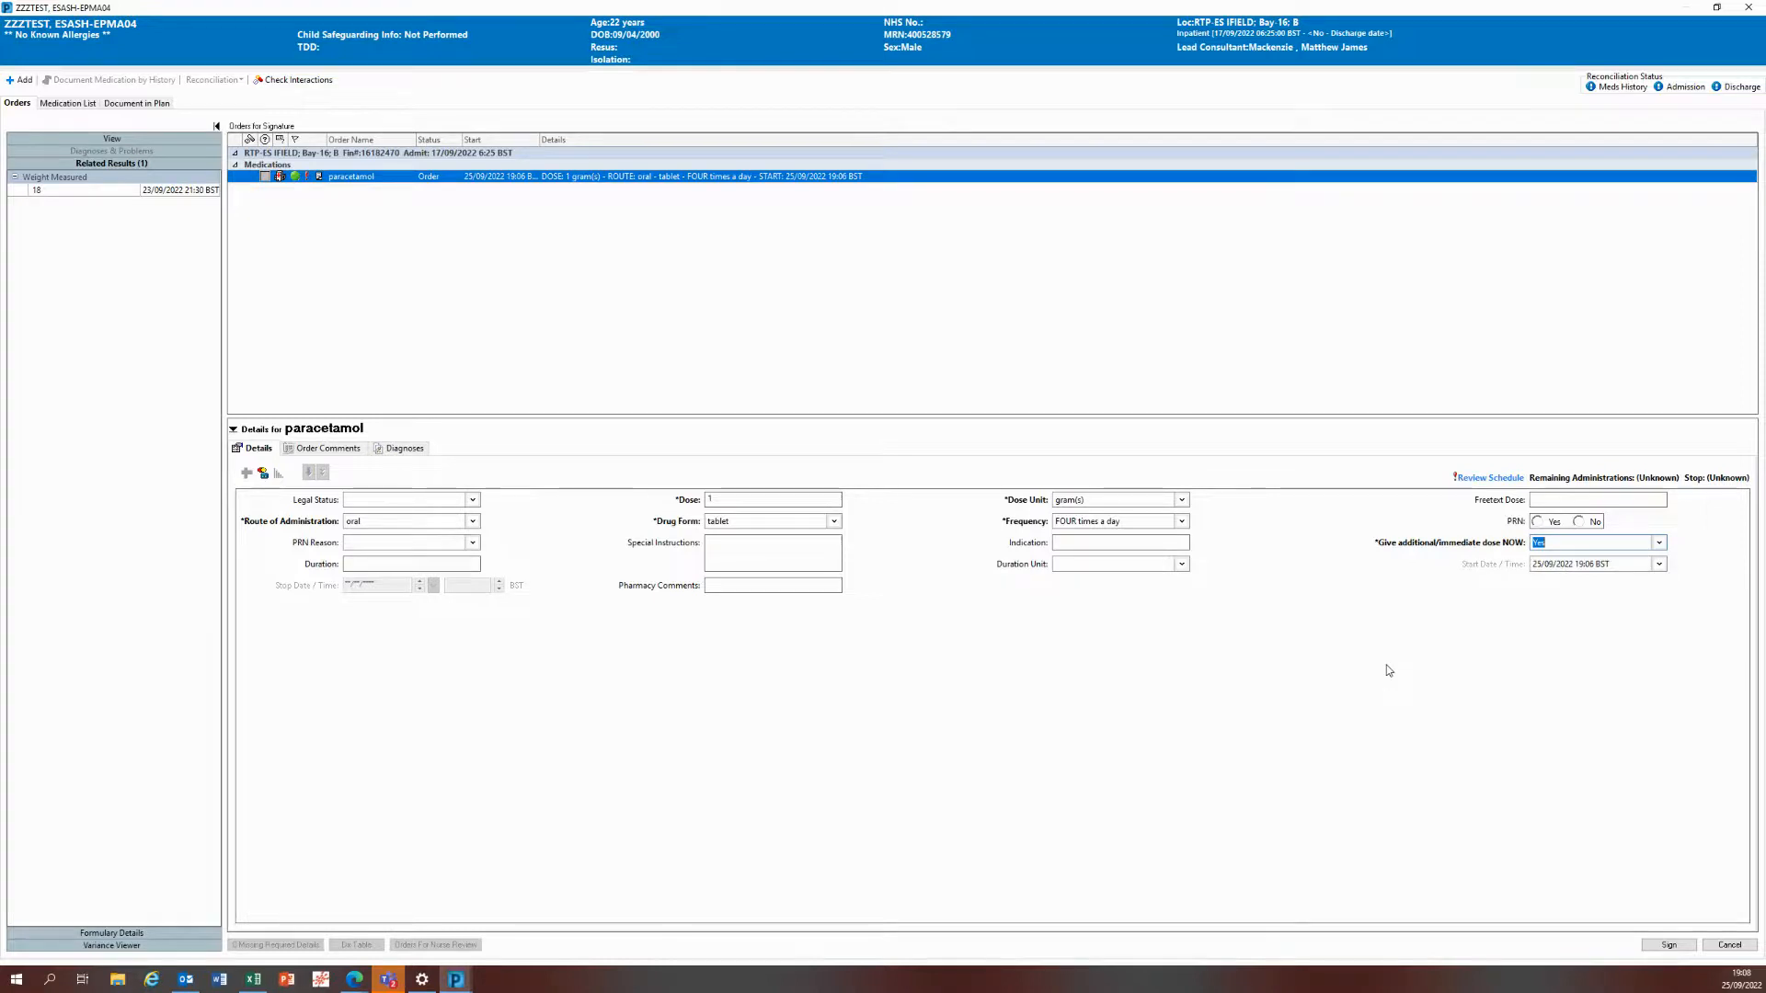
{"action": "left_click", "coordinate": [1181, 521]}
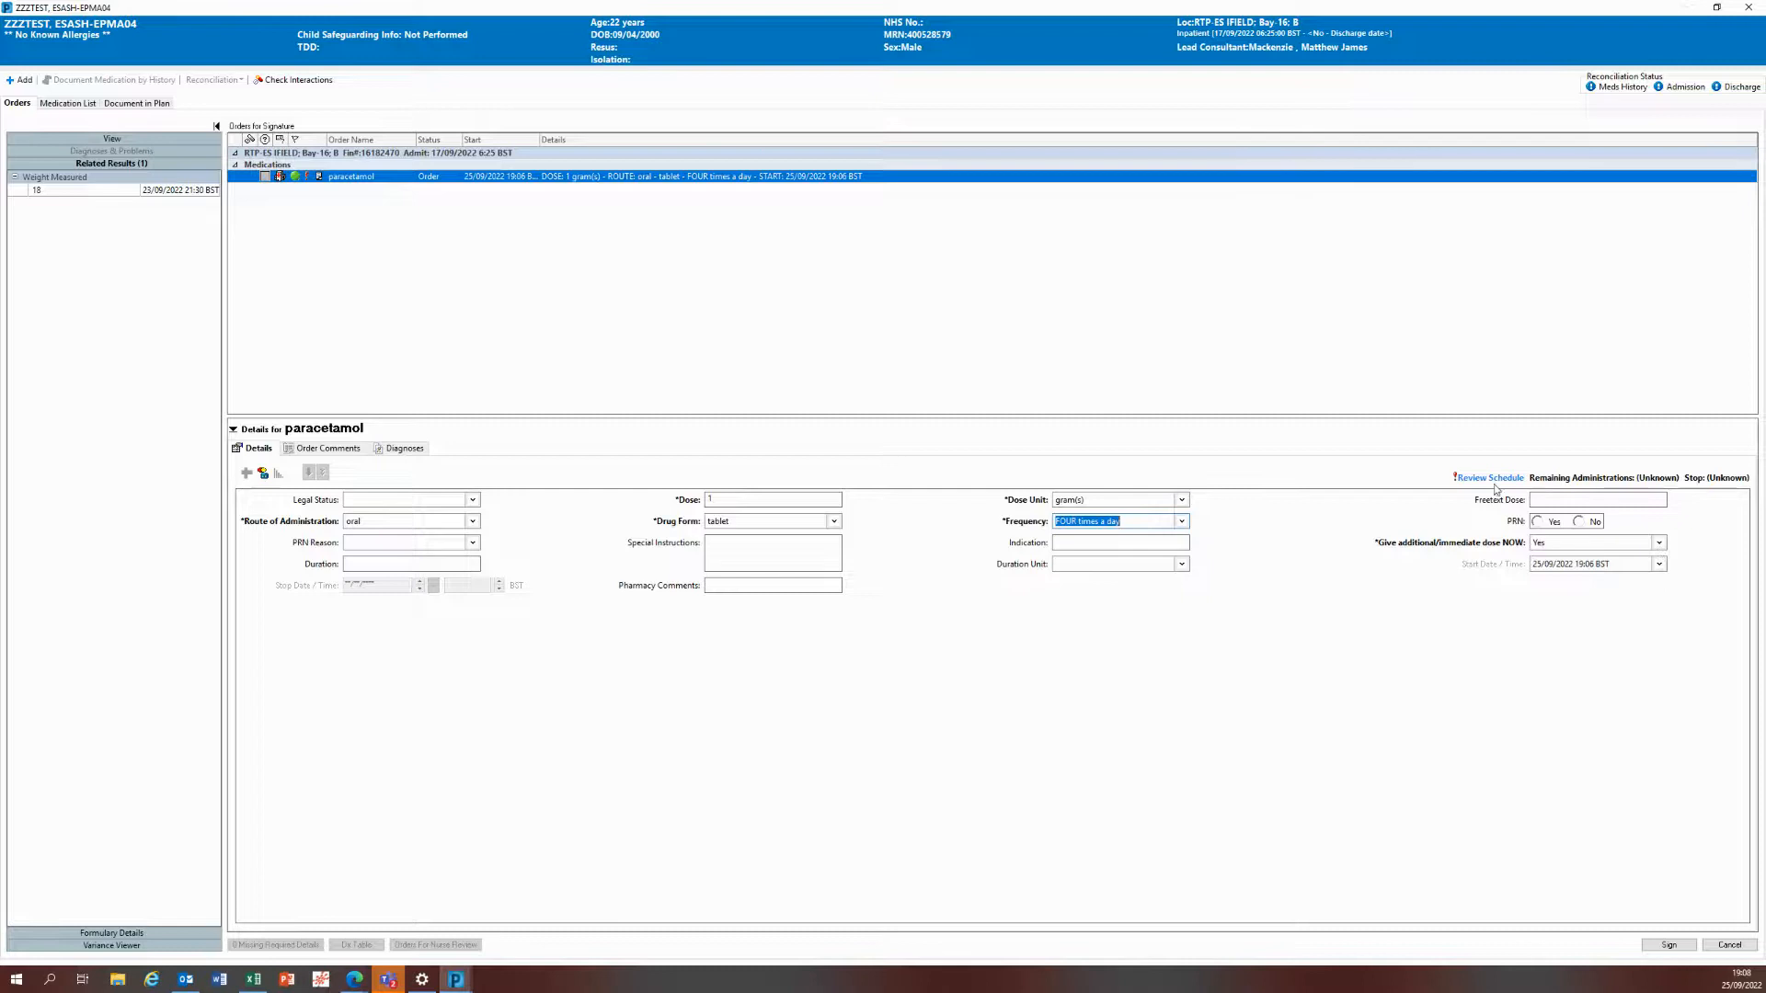
{"action": "mouse_move", "coordinate": [1517, 565]}
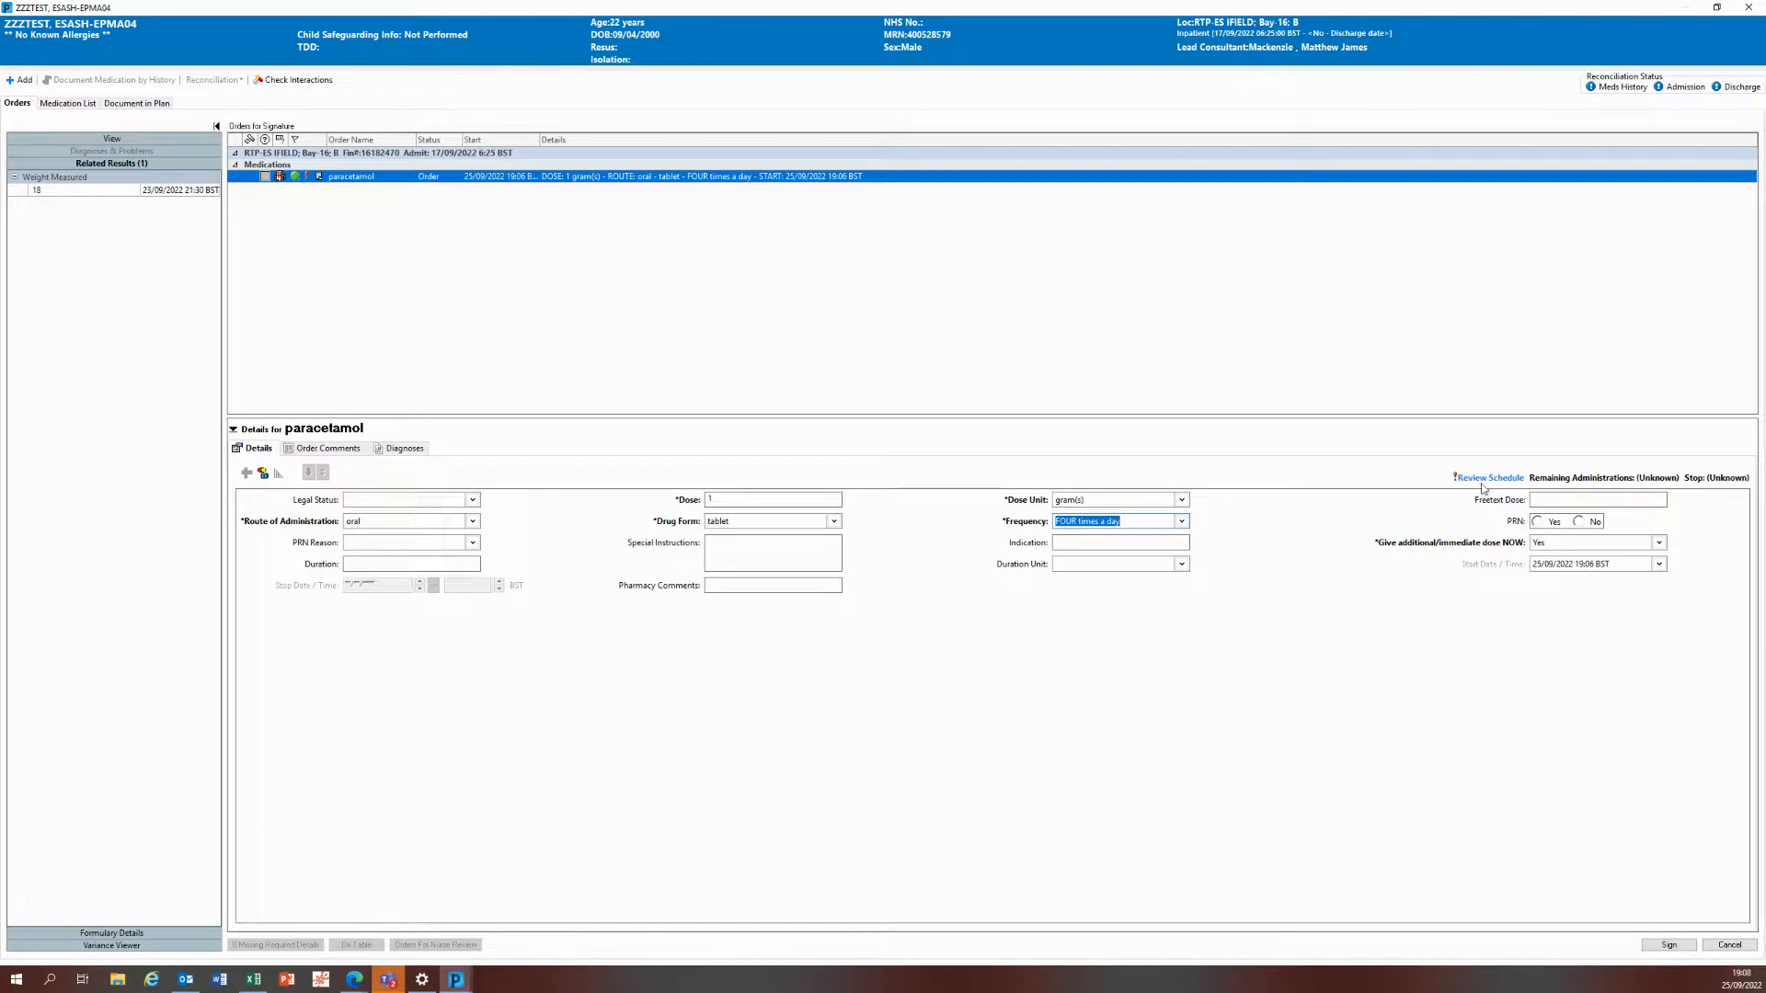
Step: Review the schedule showing the immediate dose then the next administration at 2200 on 25/09/2022
{"action": "left_click", "coordinate": [1489, 478]}
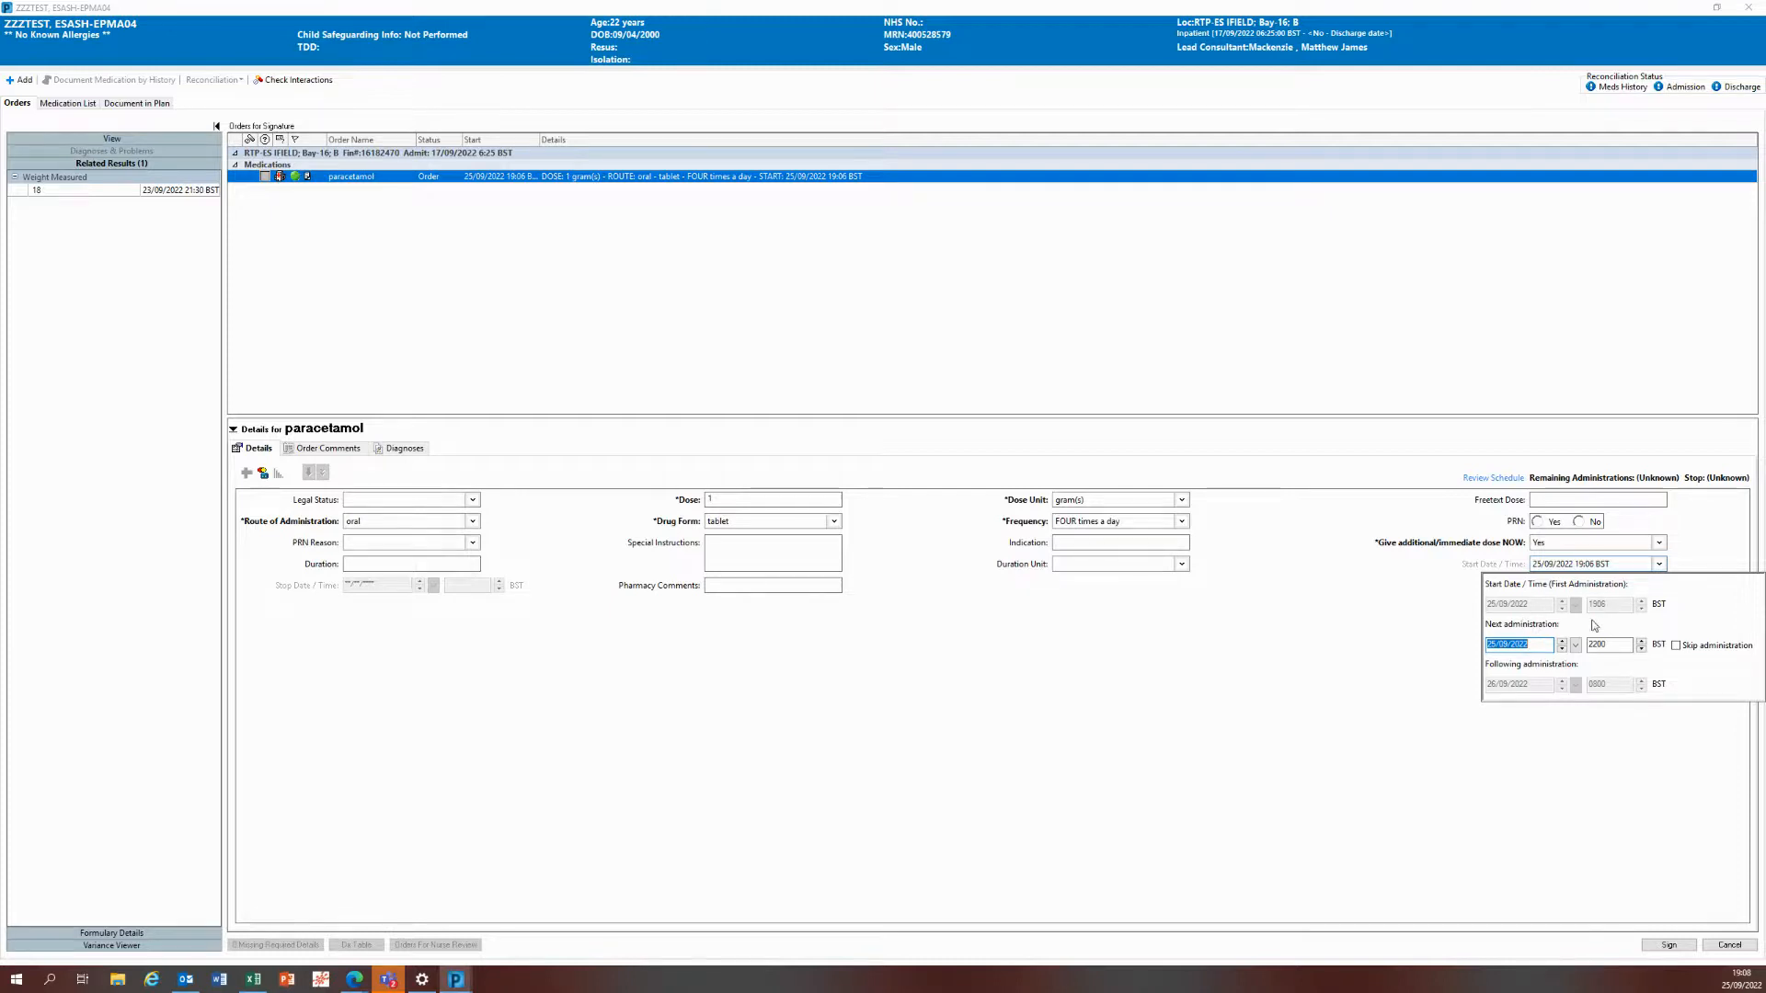
{"action": "mouse_move", "coordinate": [1538, 610]}
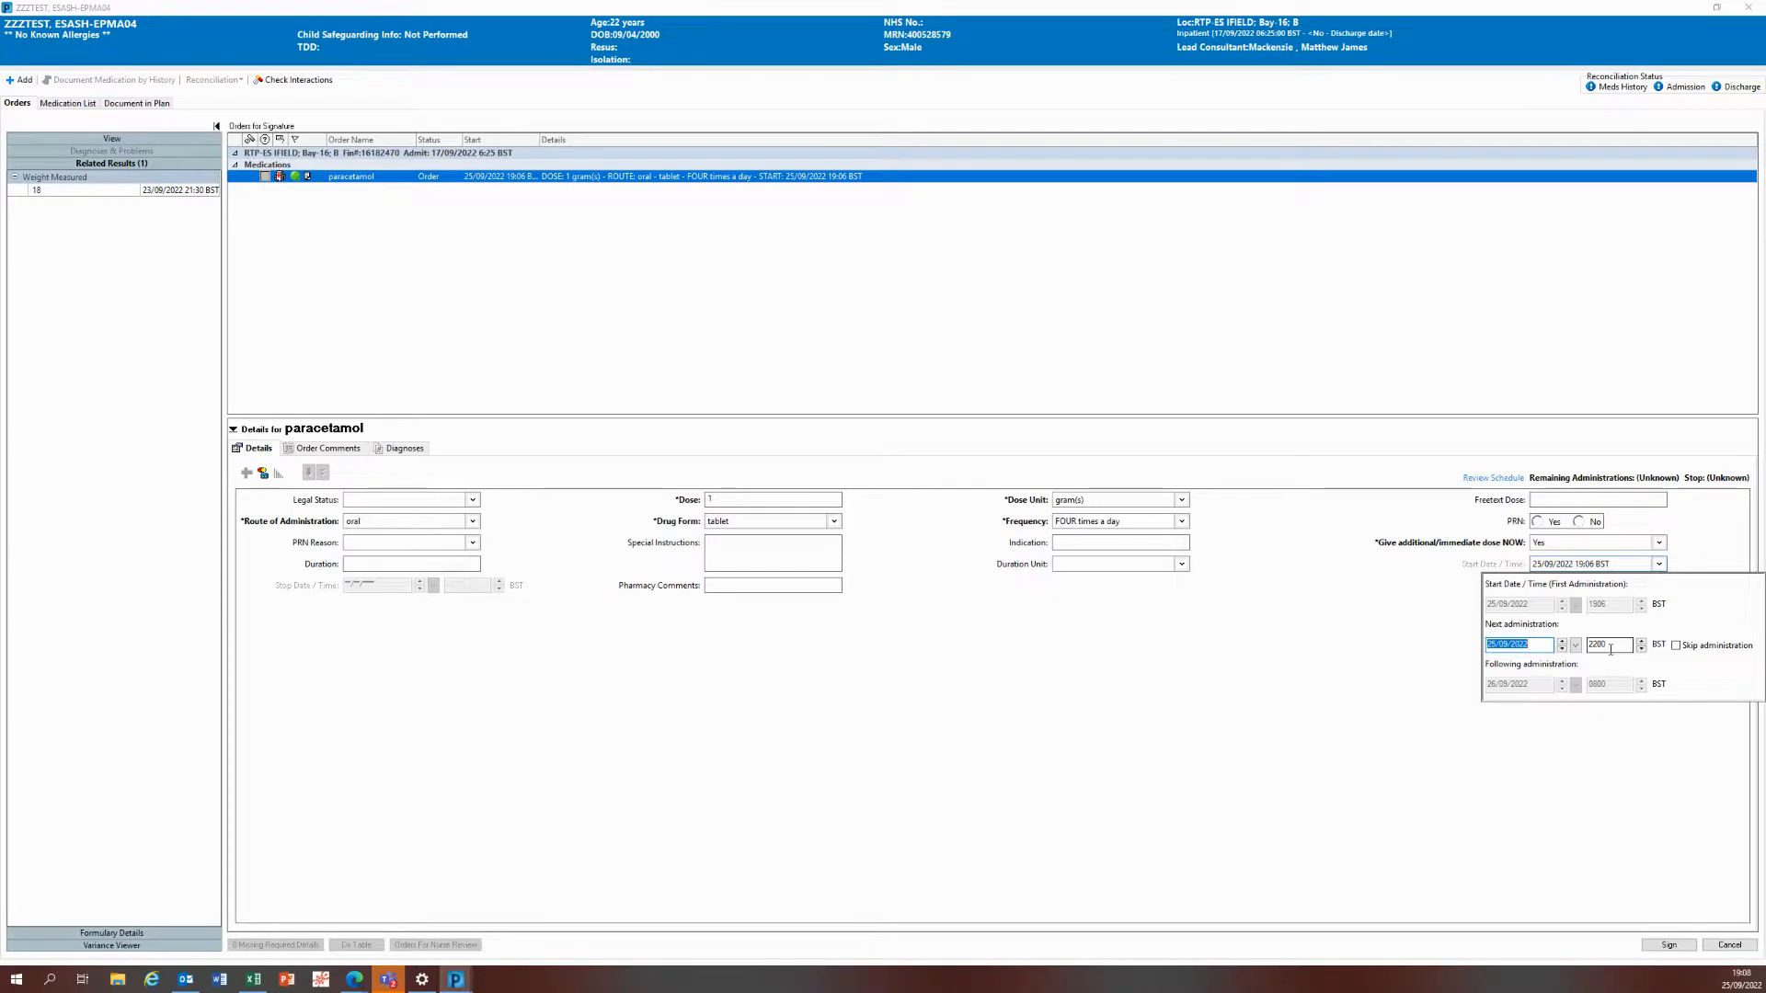
{"action": "left_click", "coordinate": [1609, 643]}
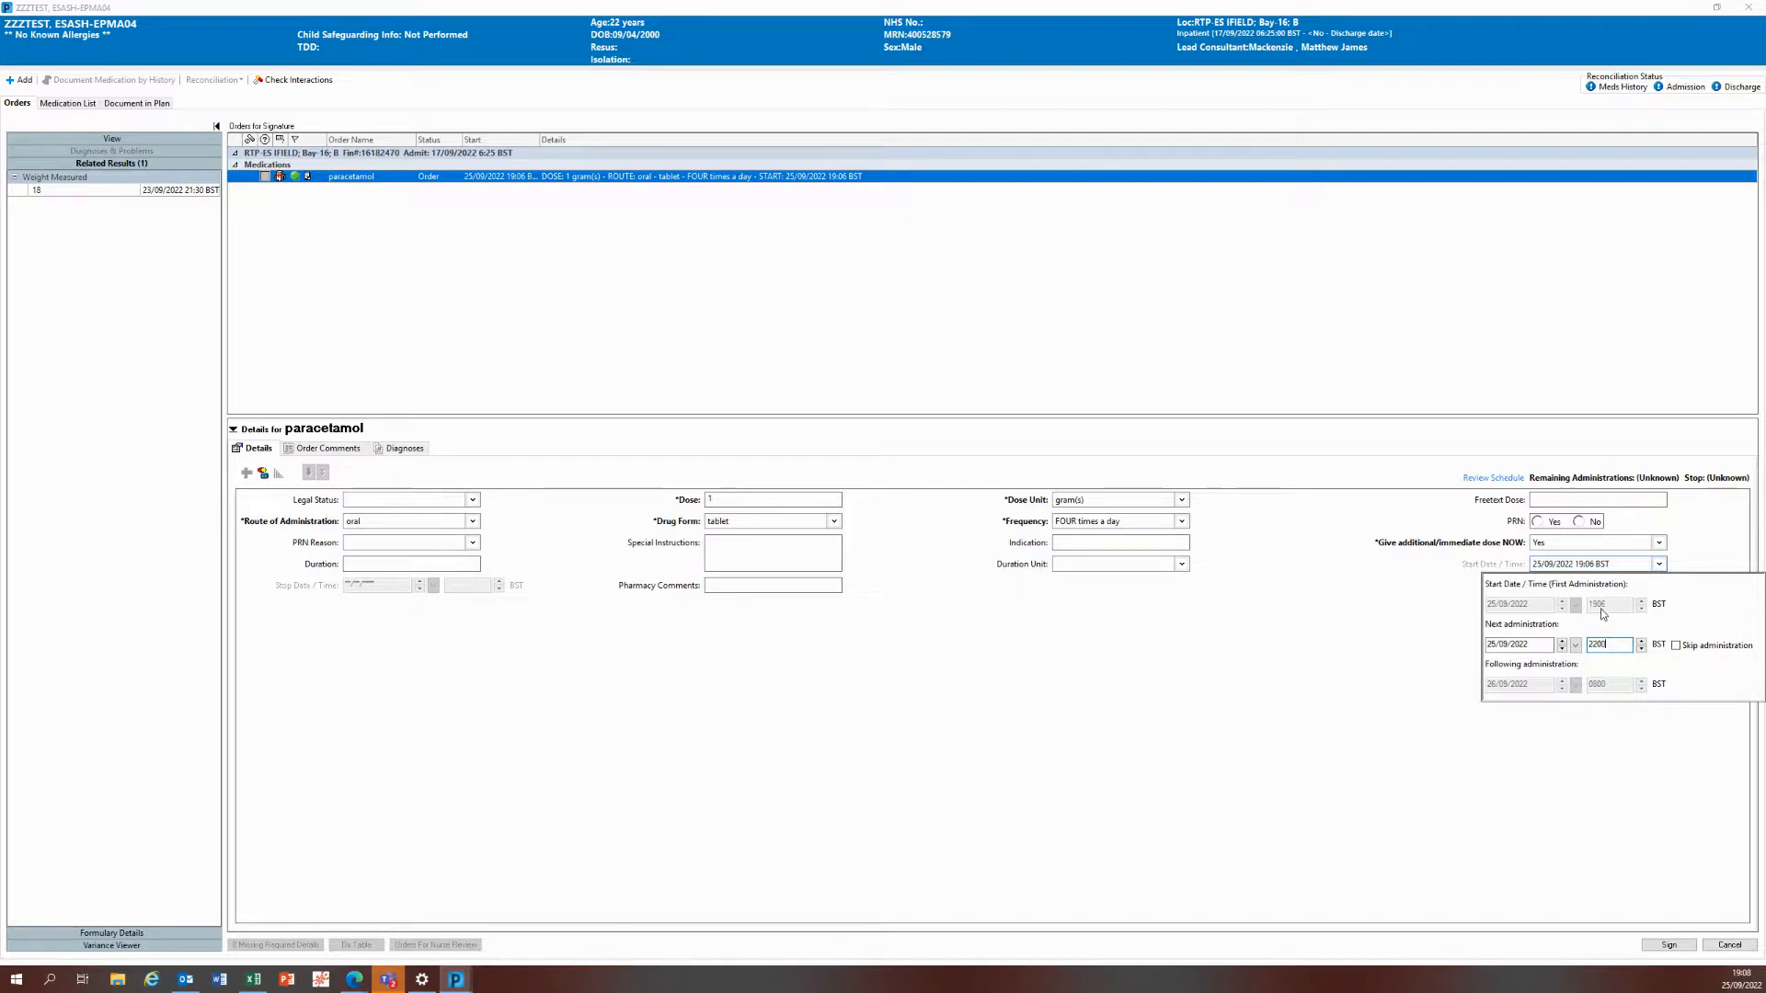
{"action": "mouse_move", "coordinate": [1613, 640]}
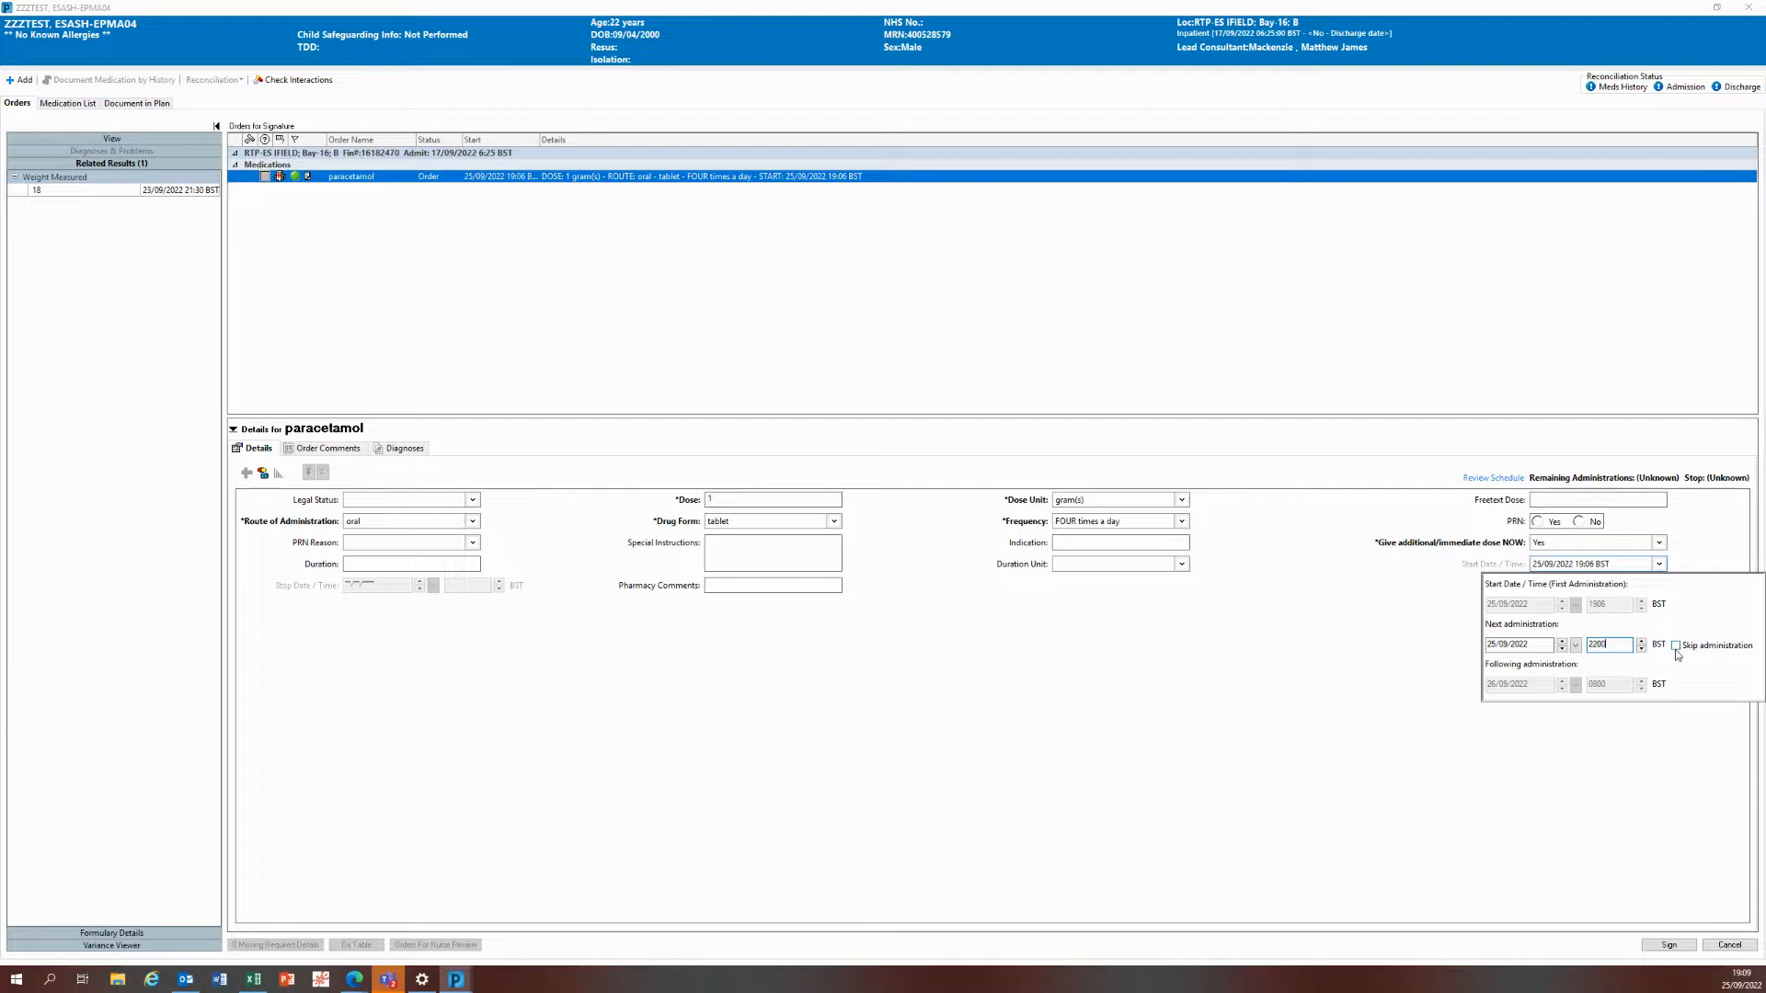
Step: Mark the clashing 2200 paracetamol administration on 25/09/2022 as skipped
{"action": "left_click", "coordinate": [1674, 645]}
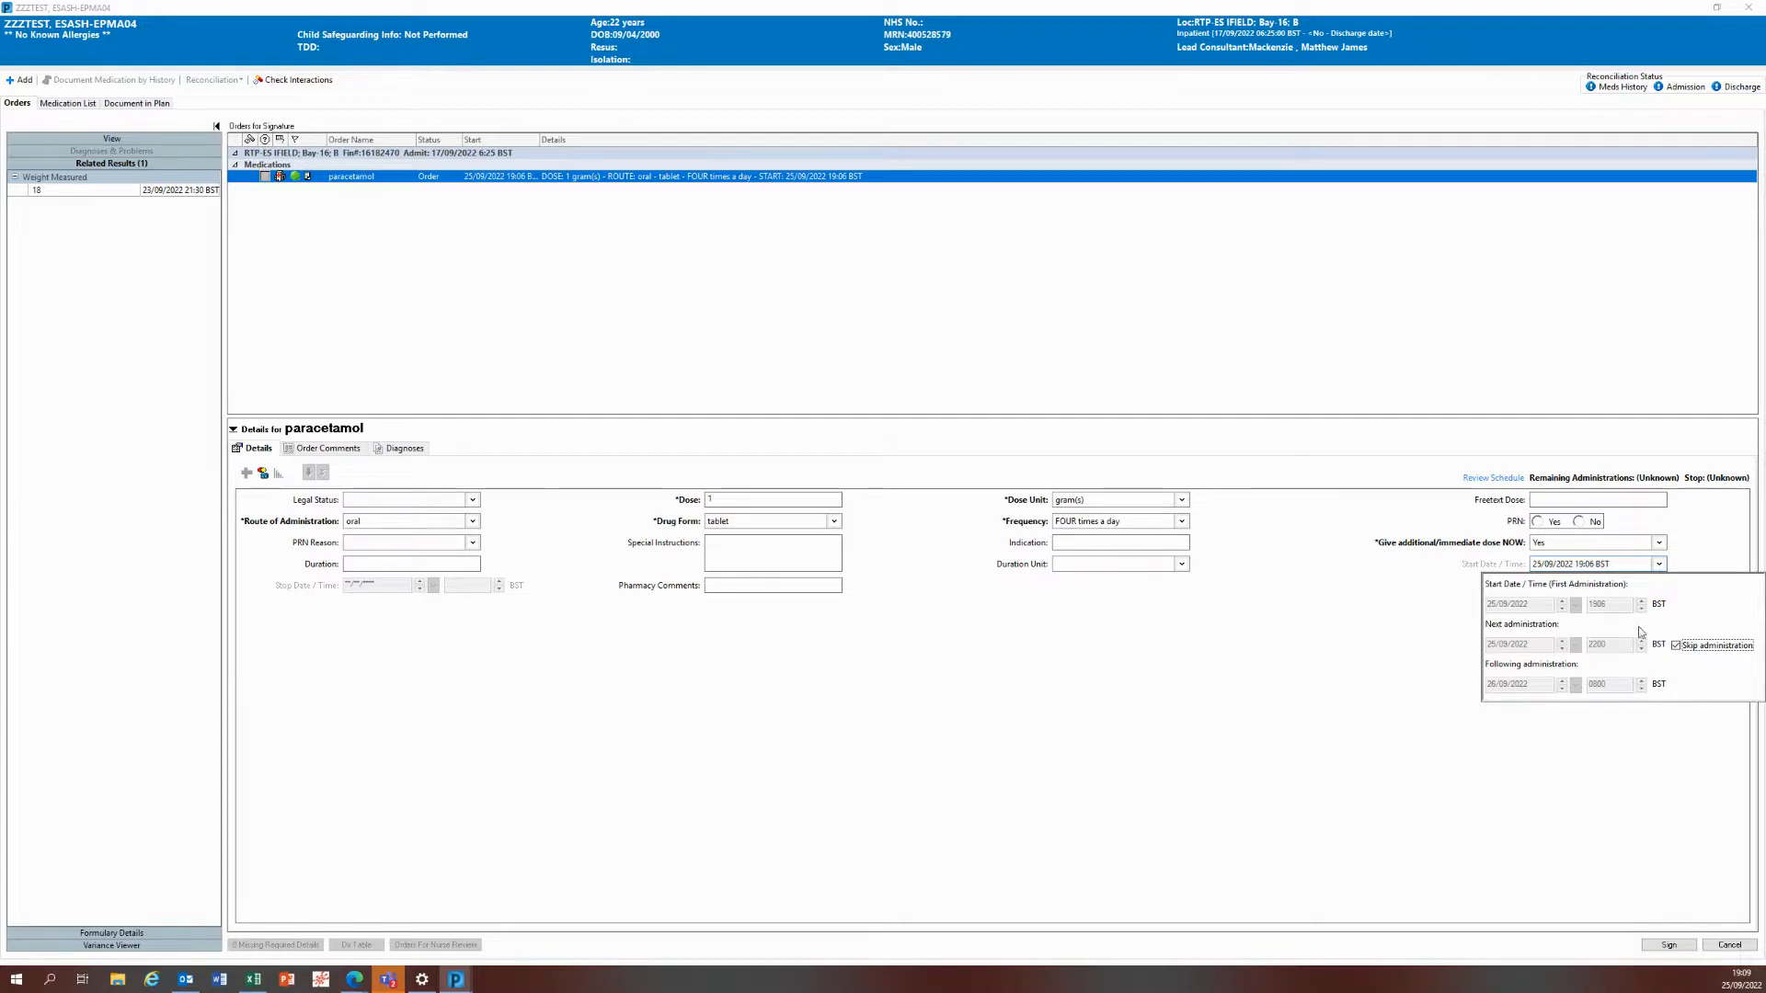
{"action": "mouse_move", "coordinate": [1486, 636]}
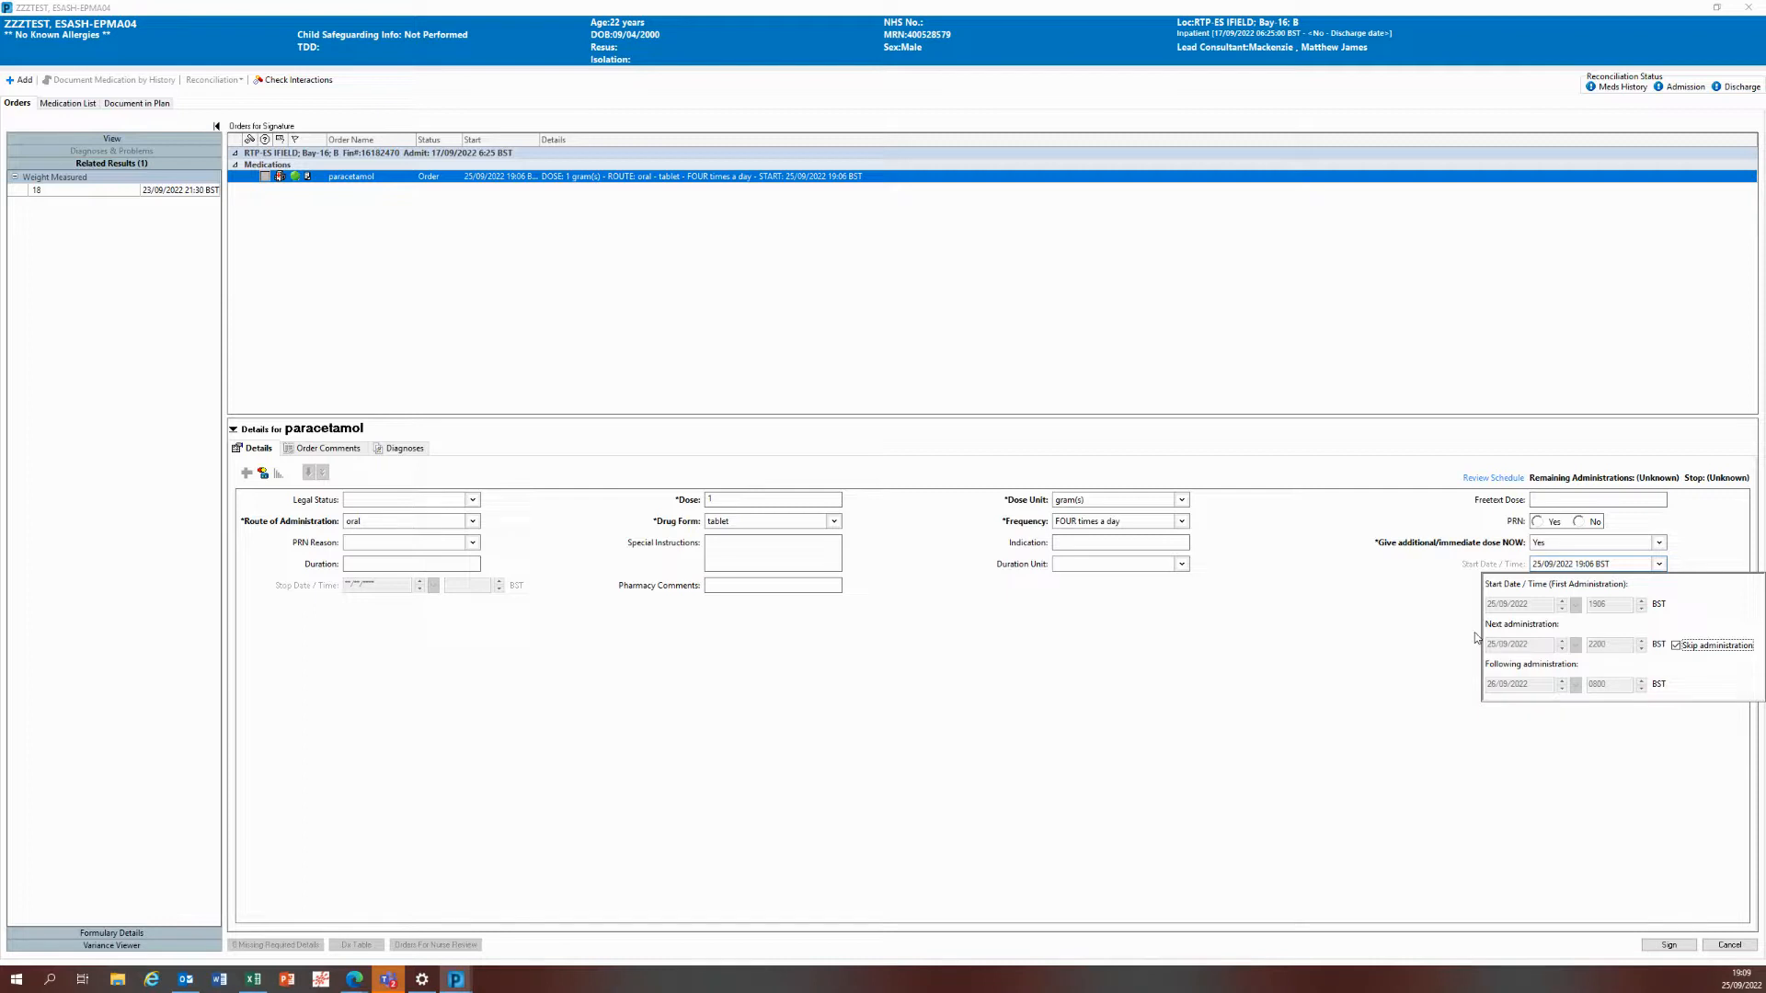
{"action": "mouse_move", "coordinate": [1698, 594]}
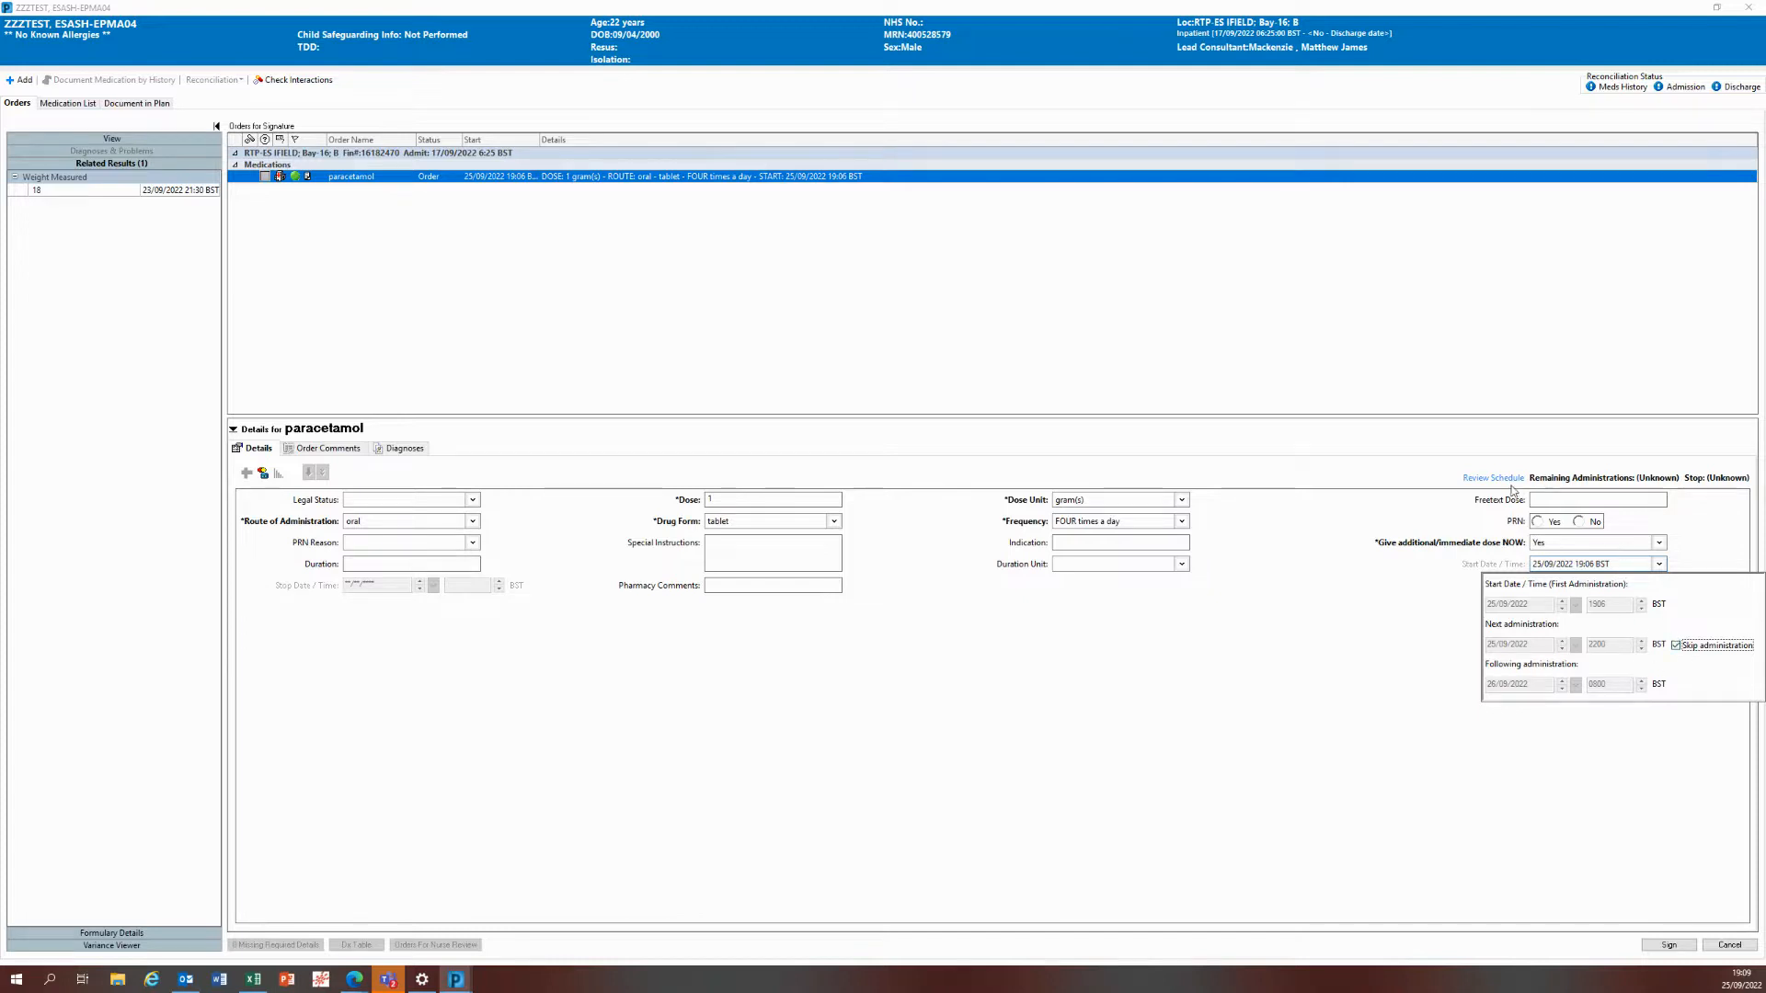
{"action": "mouse_move", "coordinate": [1586, 644]}
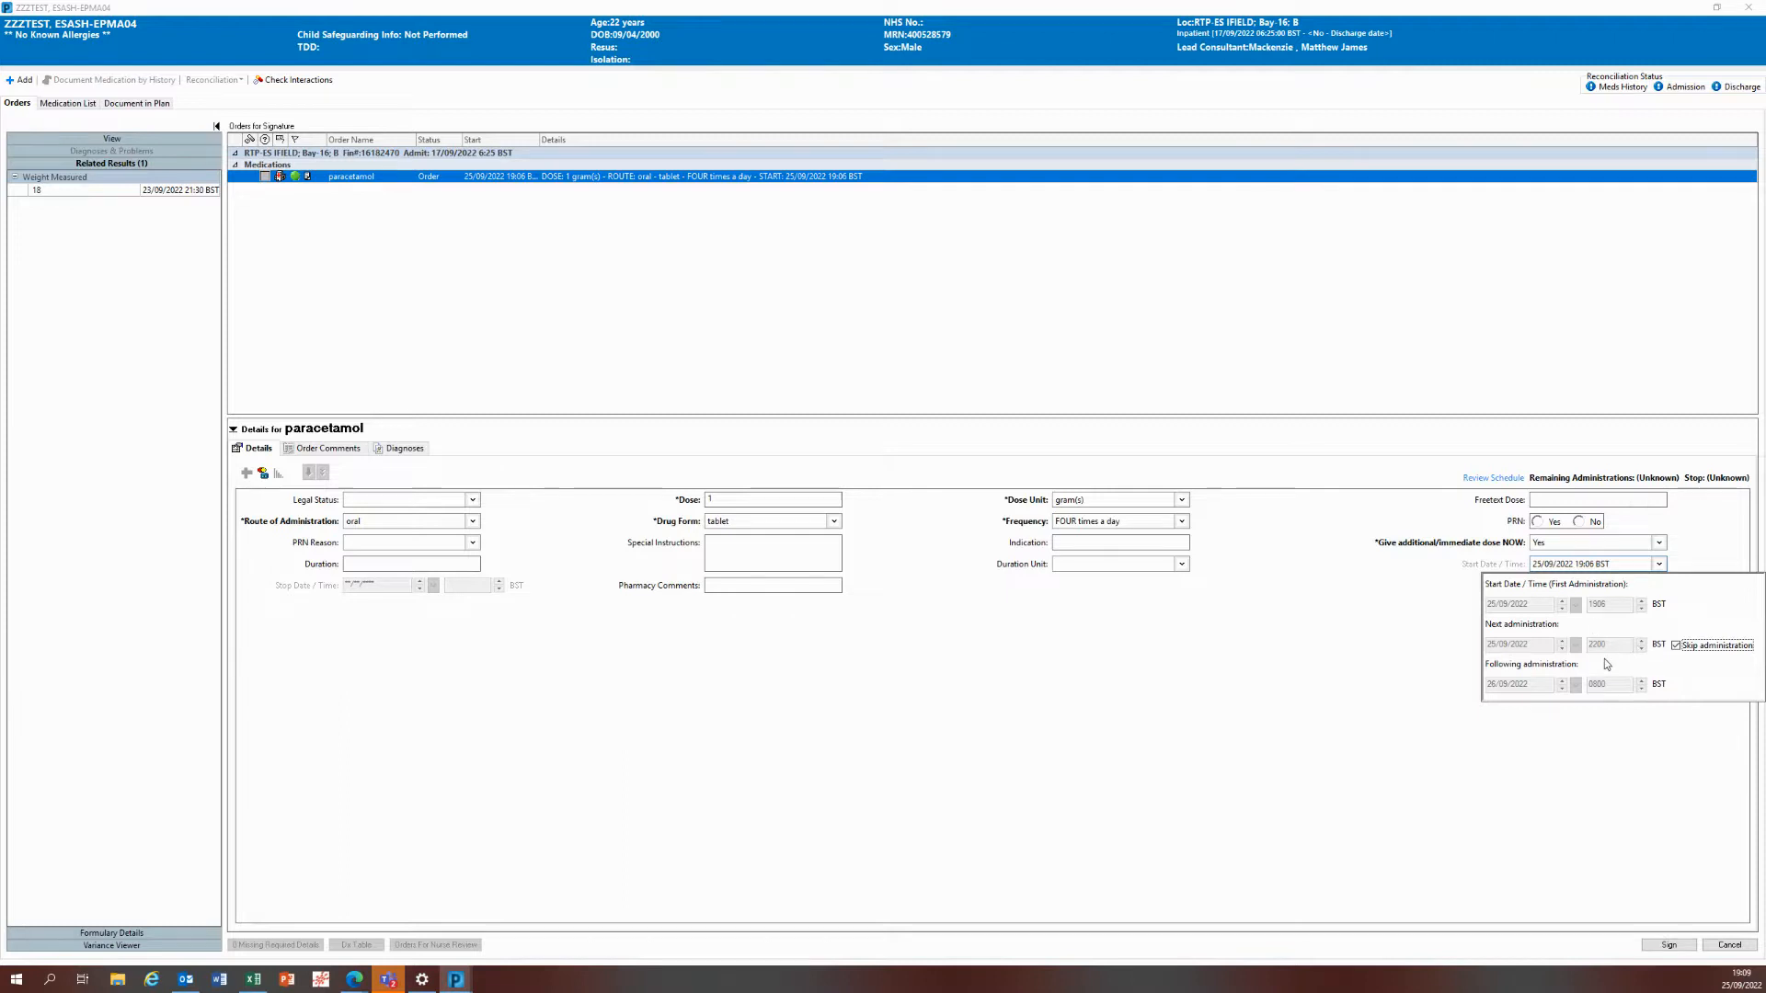
{"action": "mouse_move", "coordinate": [1493, 686]}
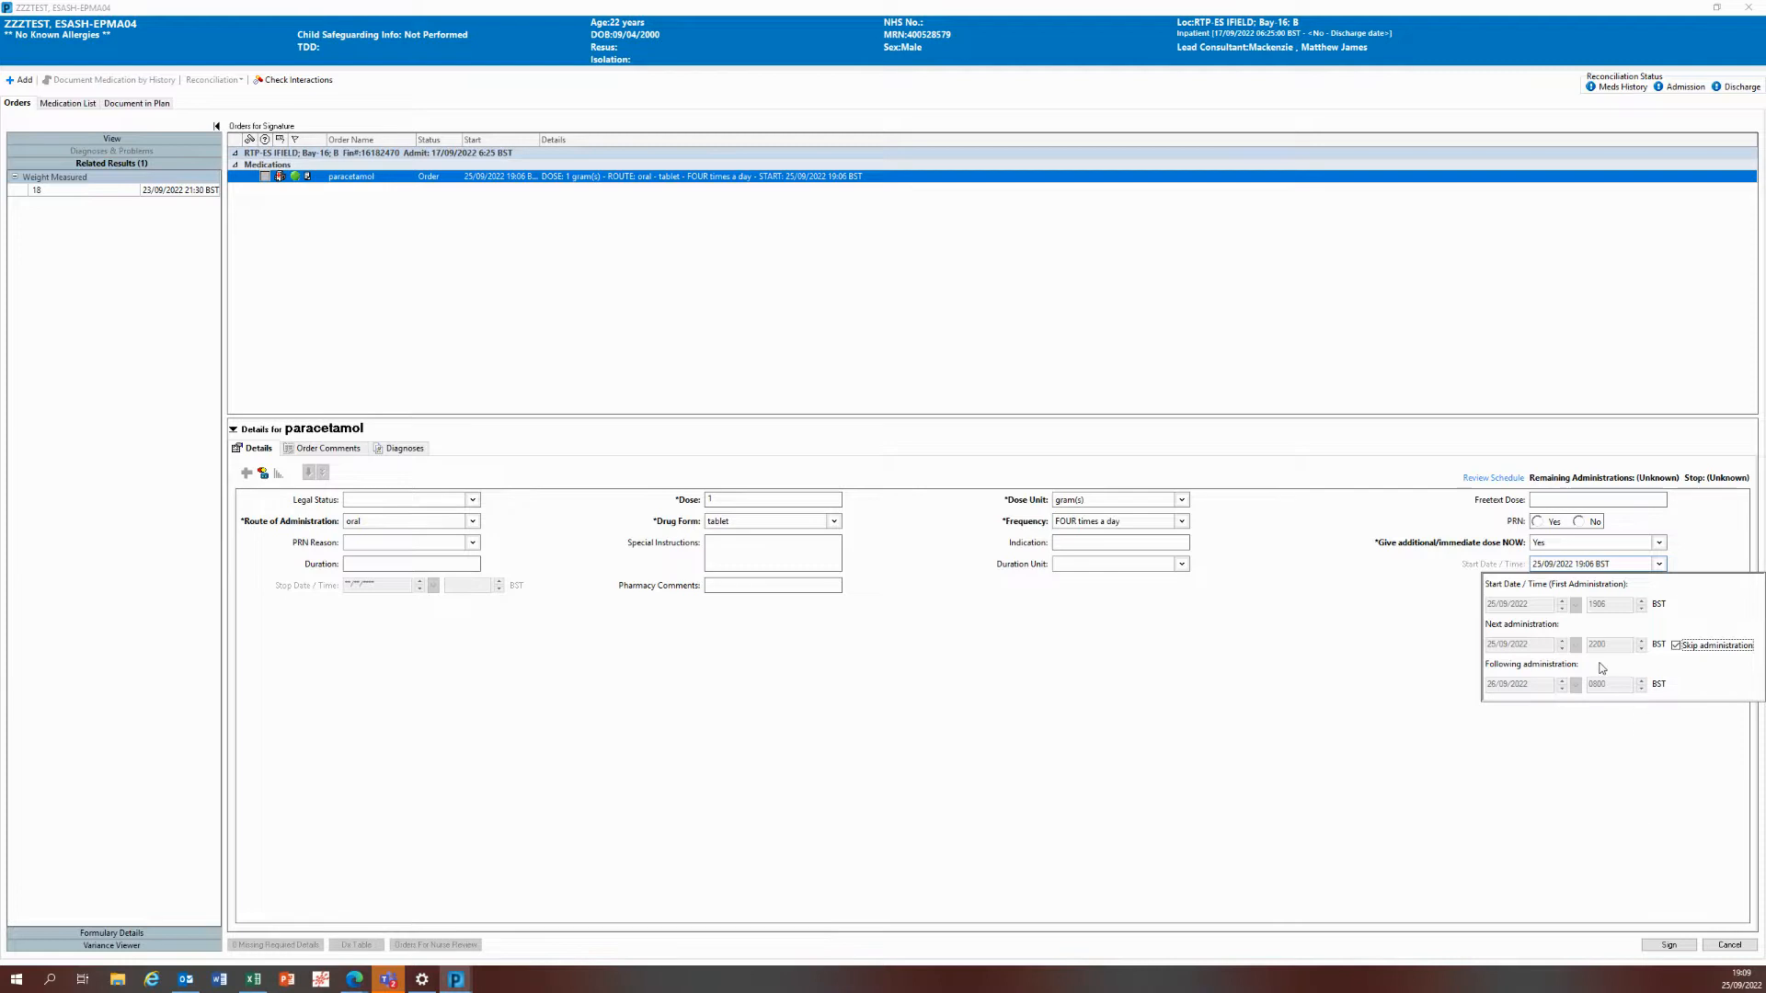
{"action": "mouse_move", "coordinate": [1547, 756]}
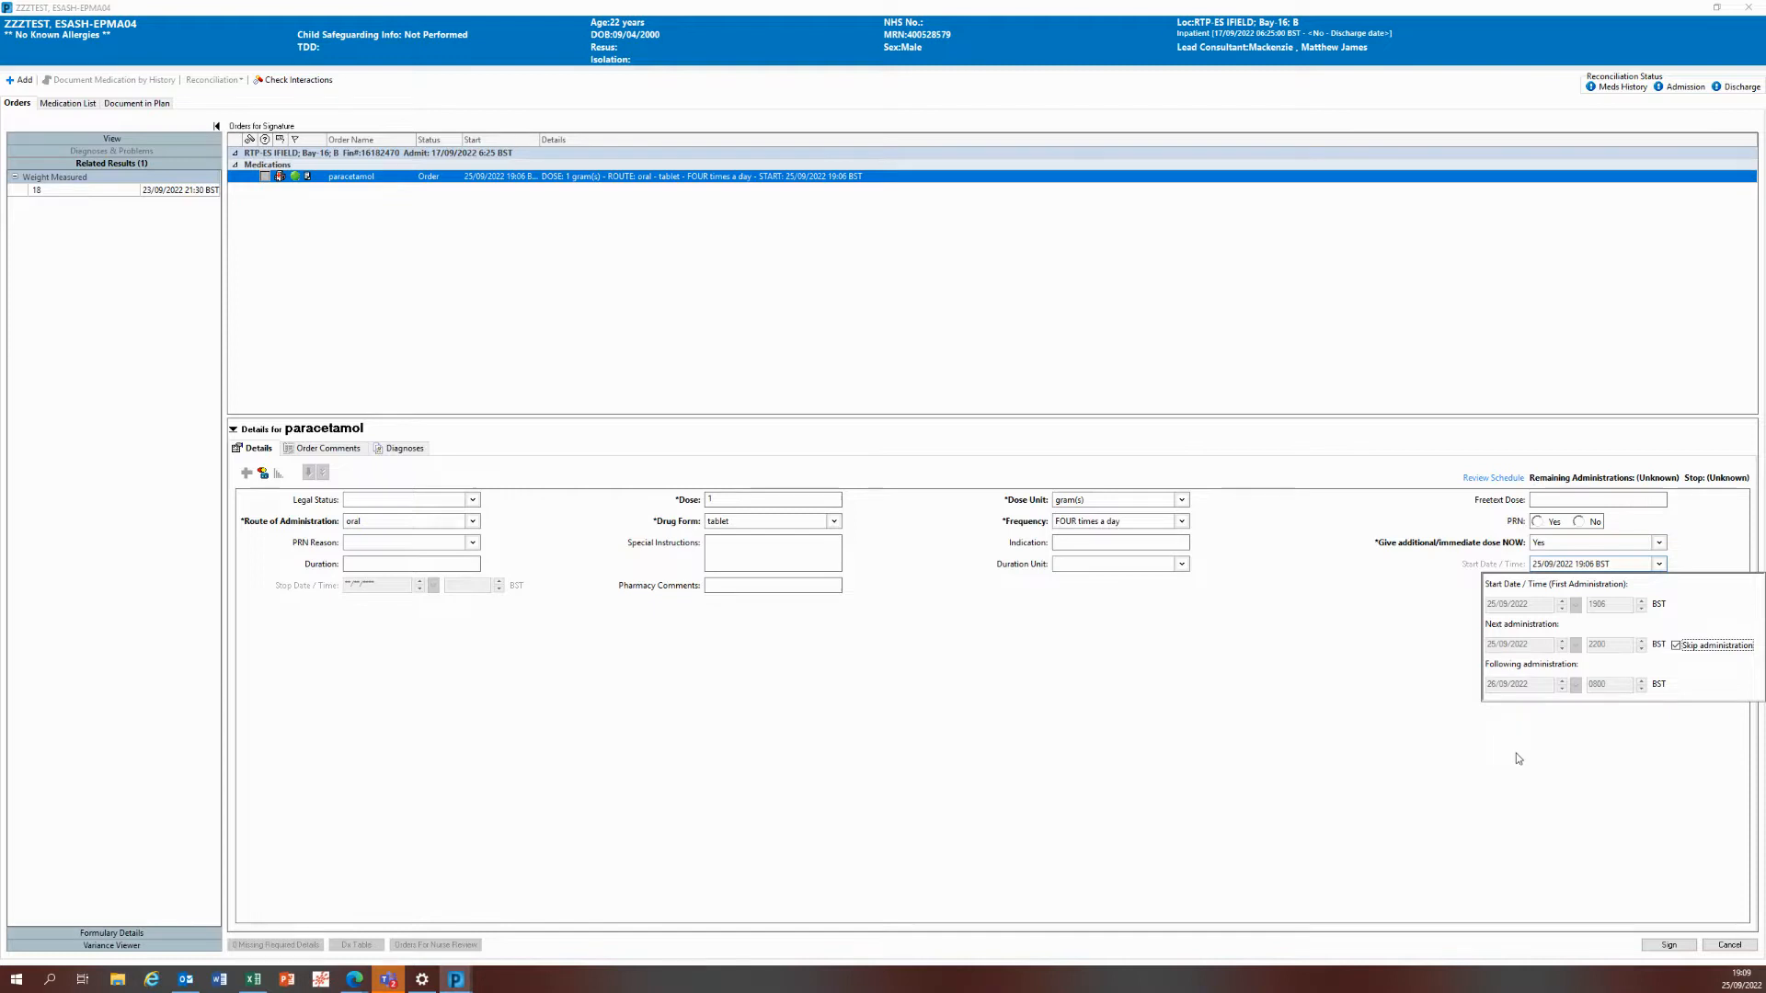
{"action": "mouse_move", "coordinate": [1514, 754]}
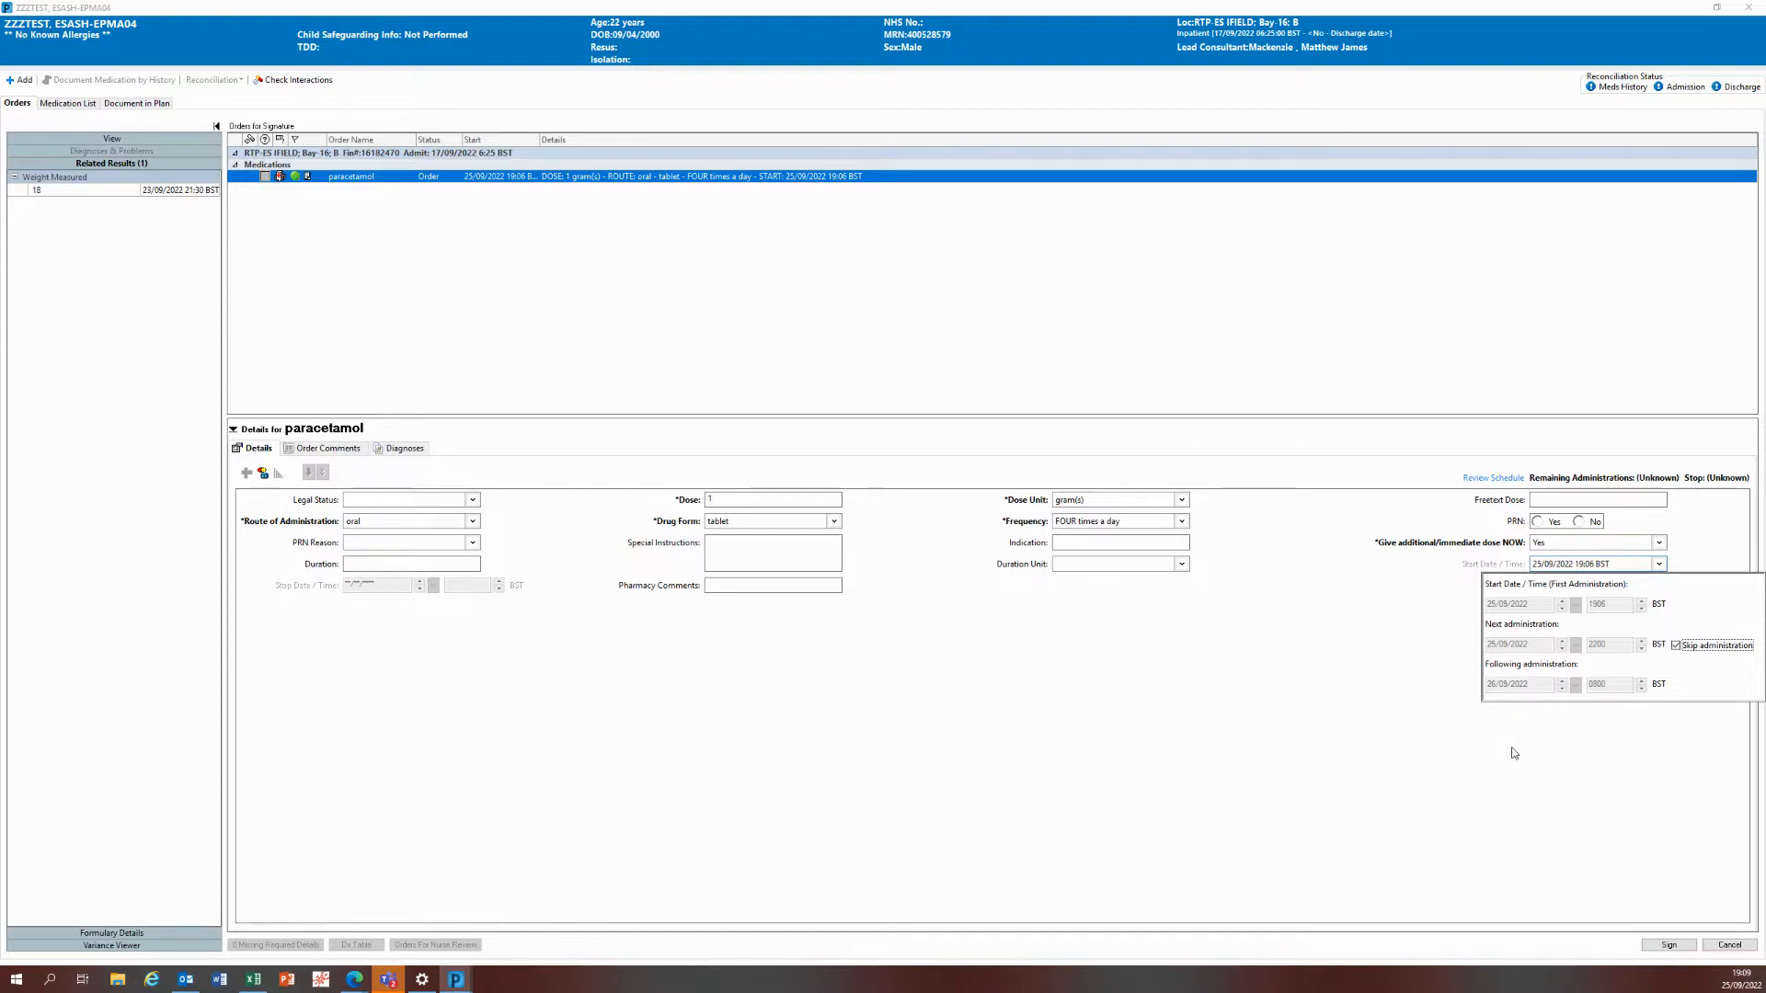
{"action": "mouse_move", "coordinate": [1353, 736]}
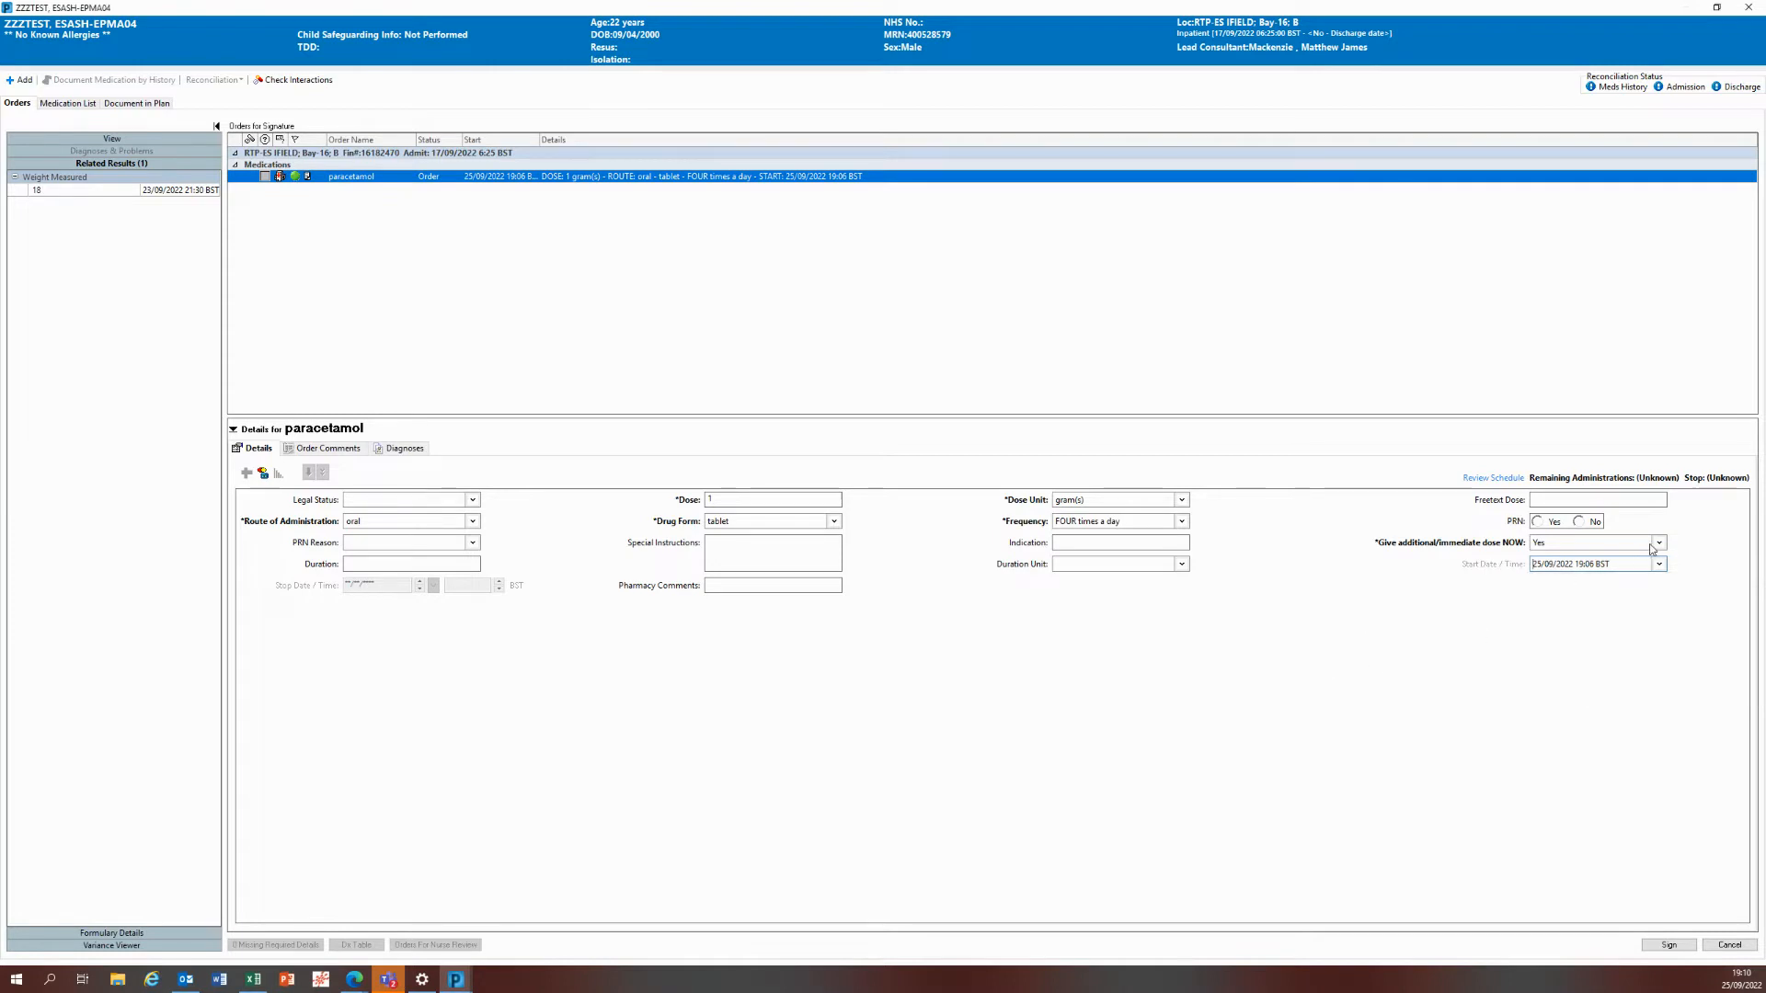
Step: Confirm the immediate dose stays Yes and recheck the dose schedule
{"action": "left_click", "coordinate": [1657, 542]}
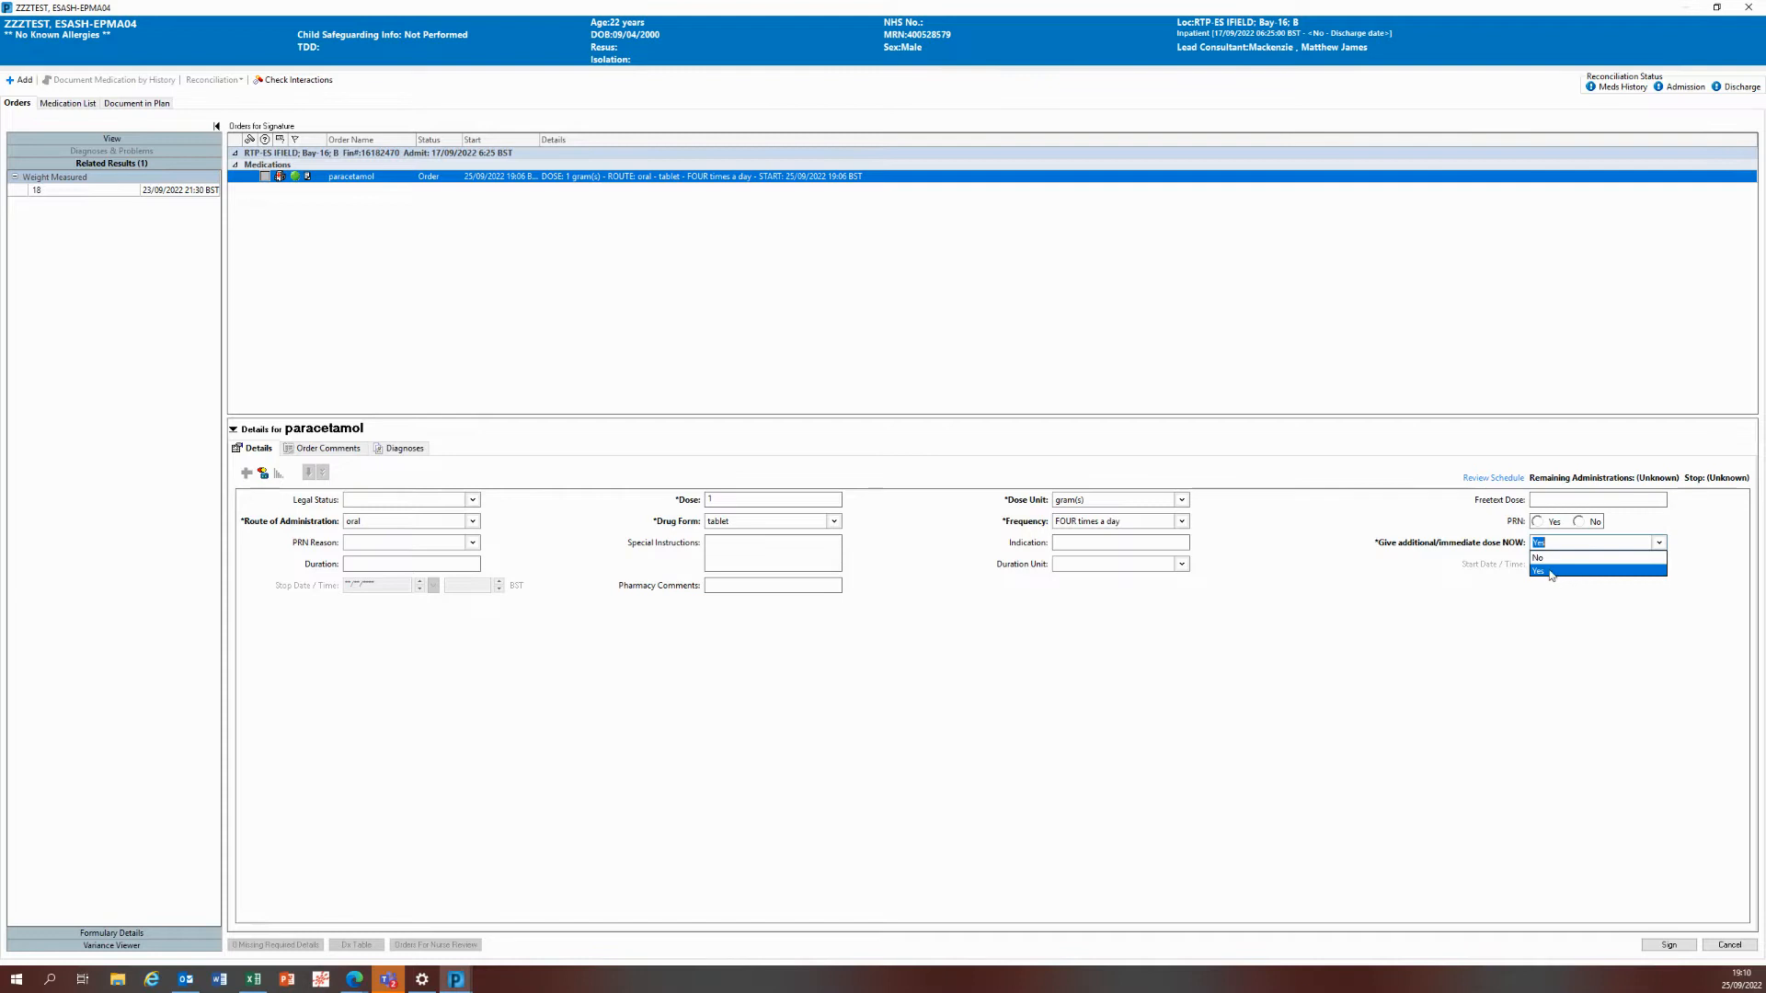
{"action": "left_click", "coordinate": [1538, 570]}
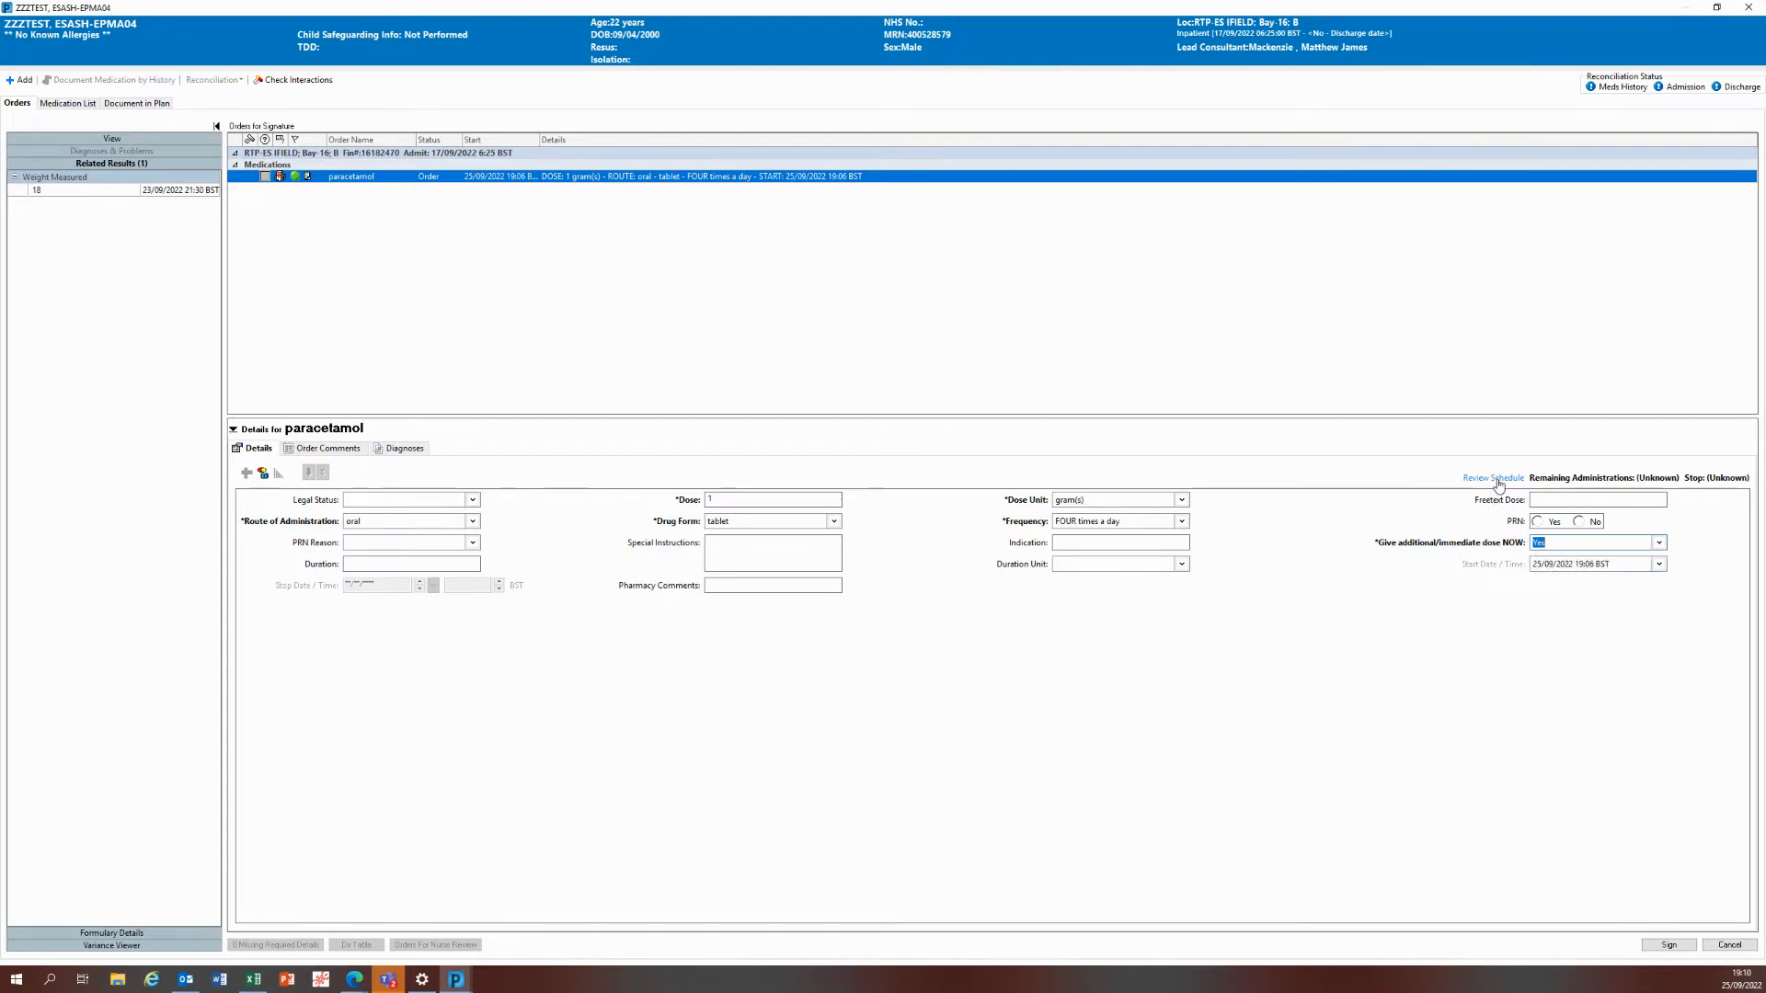
{"action": "left_click", "coordinate": [1492, 478]}
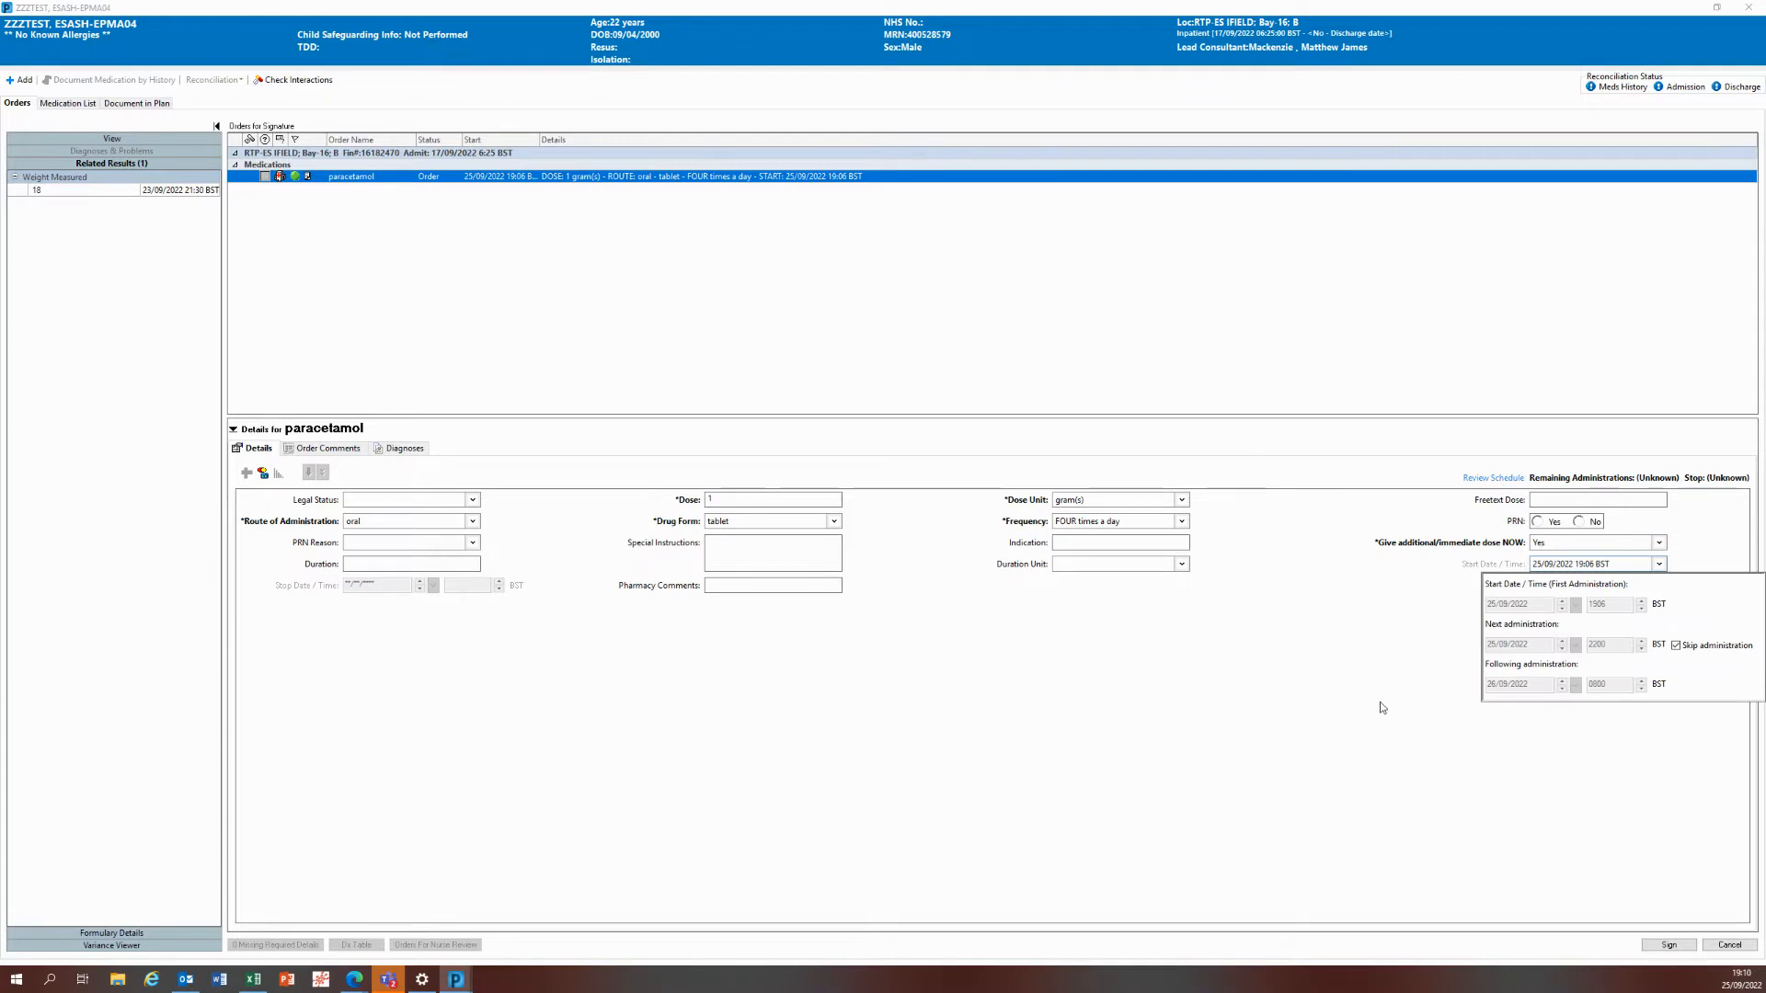
Step: Sign the paracetamol order and show it on the patient's drug chart
{"action": "left_click", "coordinate": [1591, 562]}
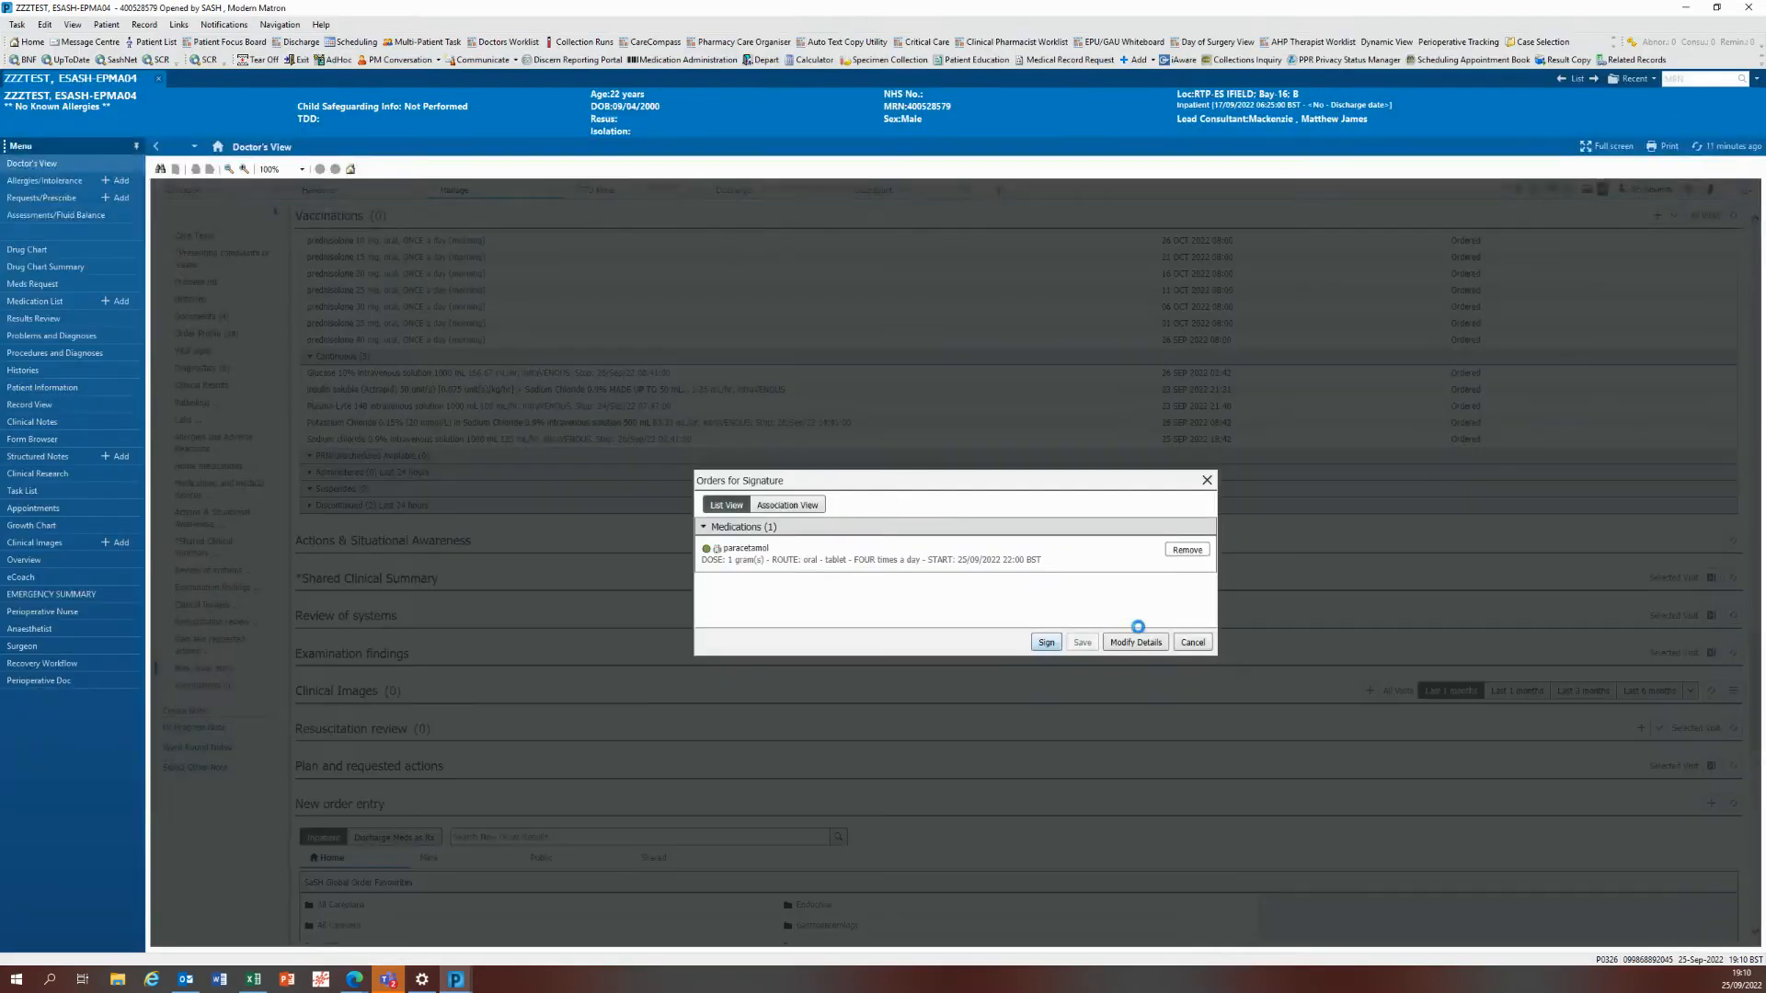
{"action": "left_click", "coordinate": [1045, 642]}
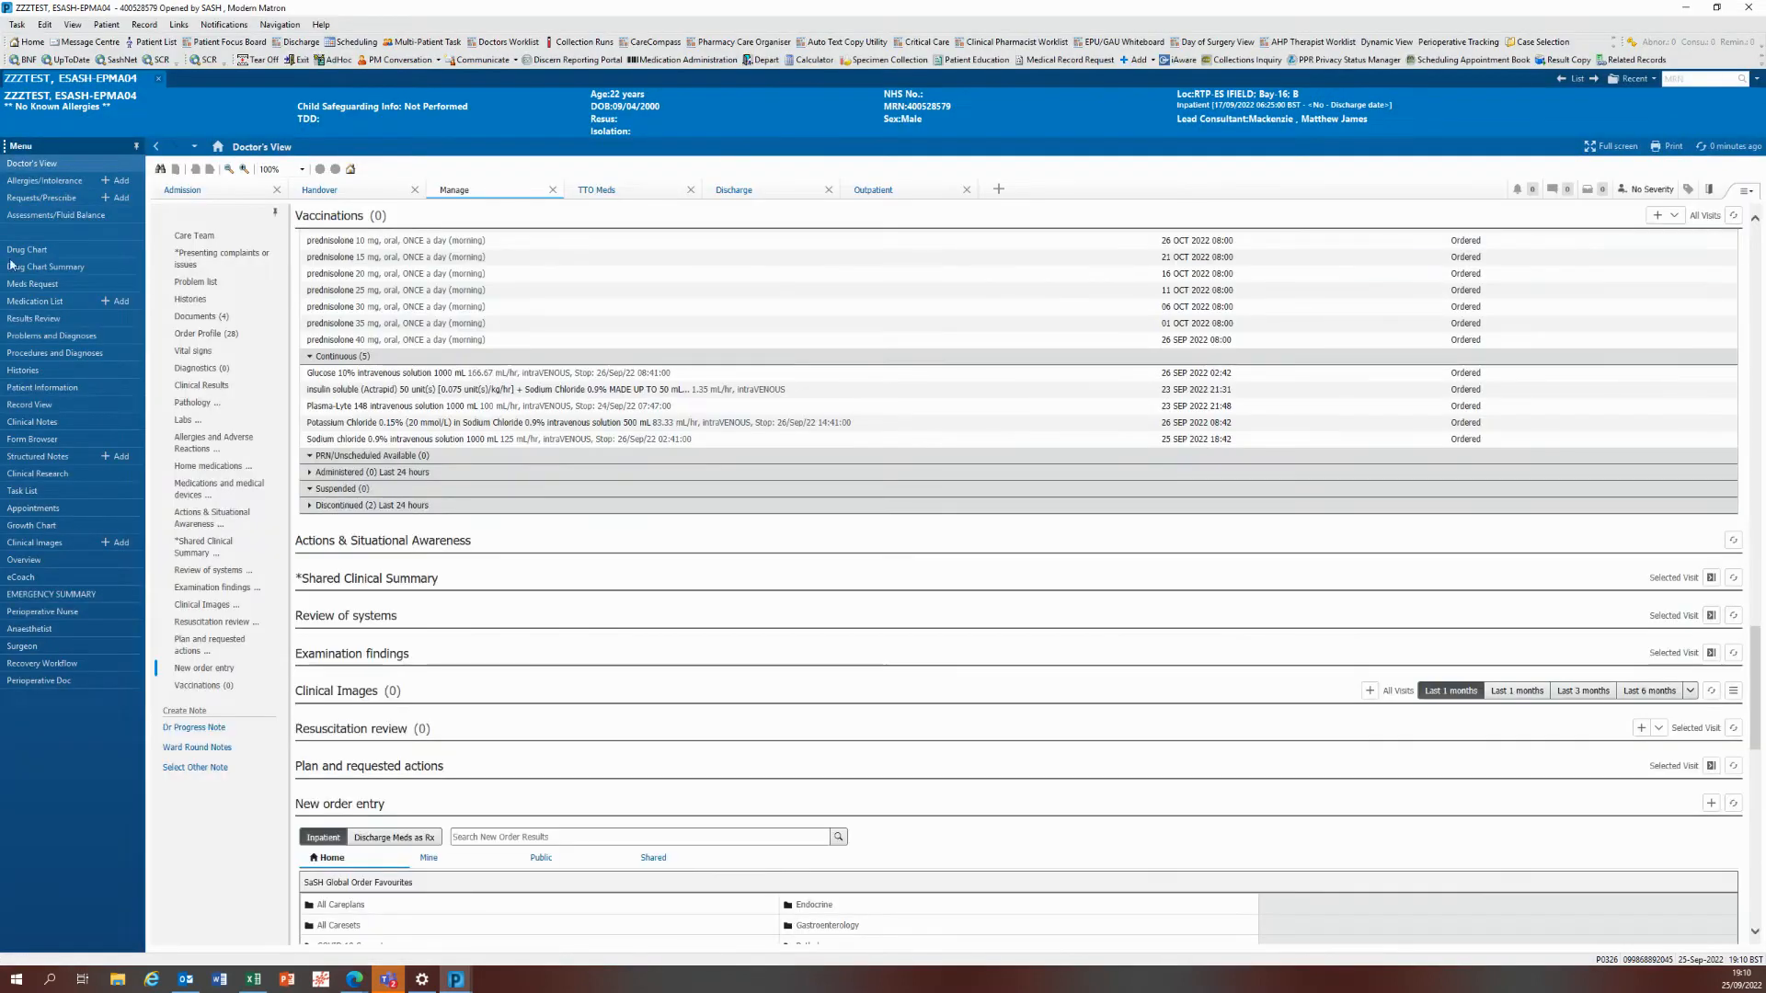
{"action": "left_click", "coordinate": [28, 249]}
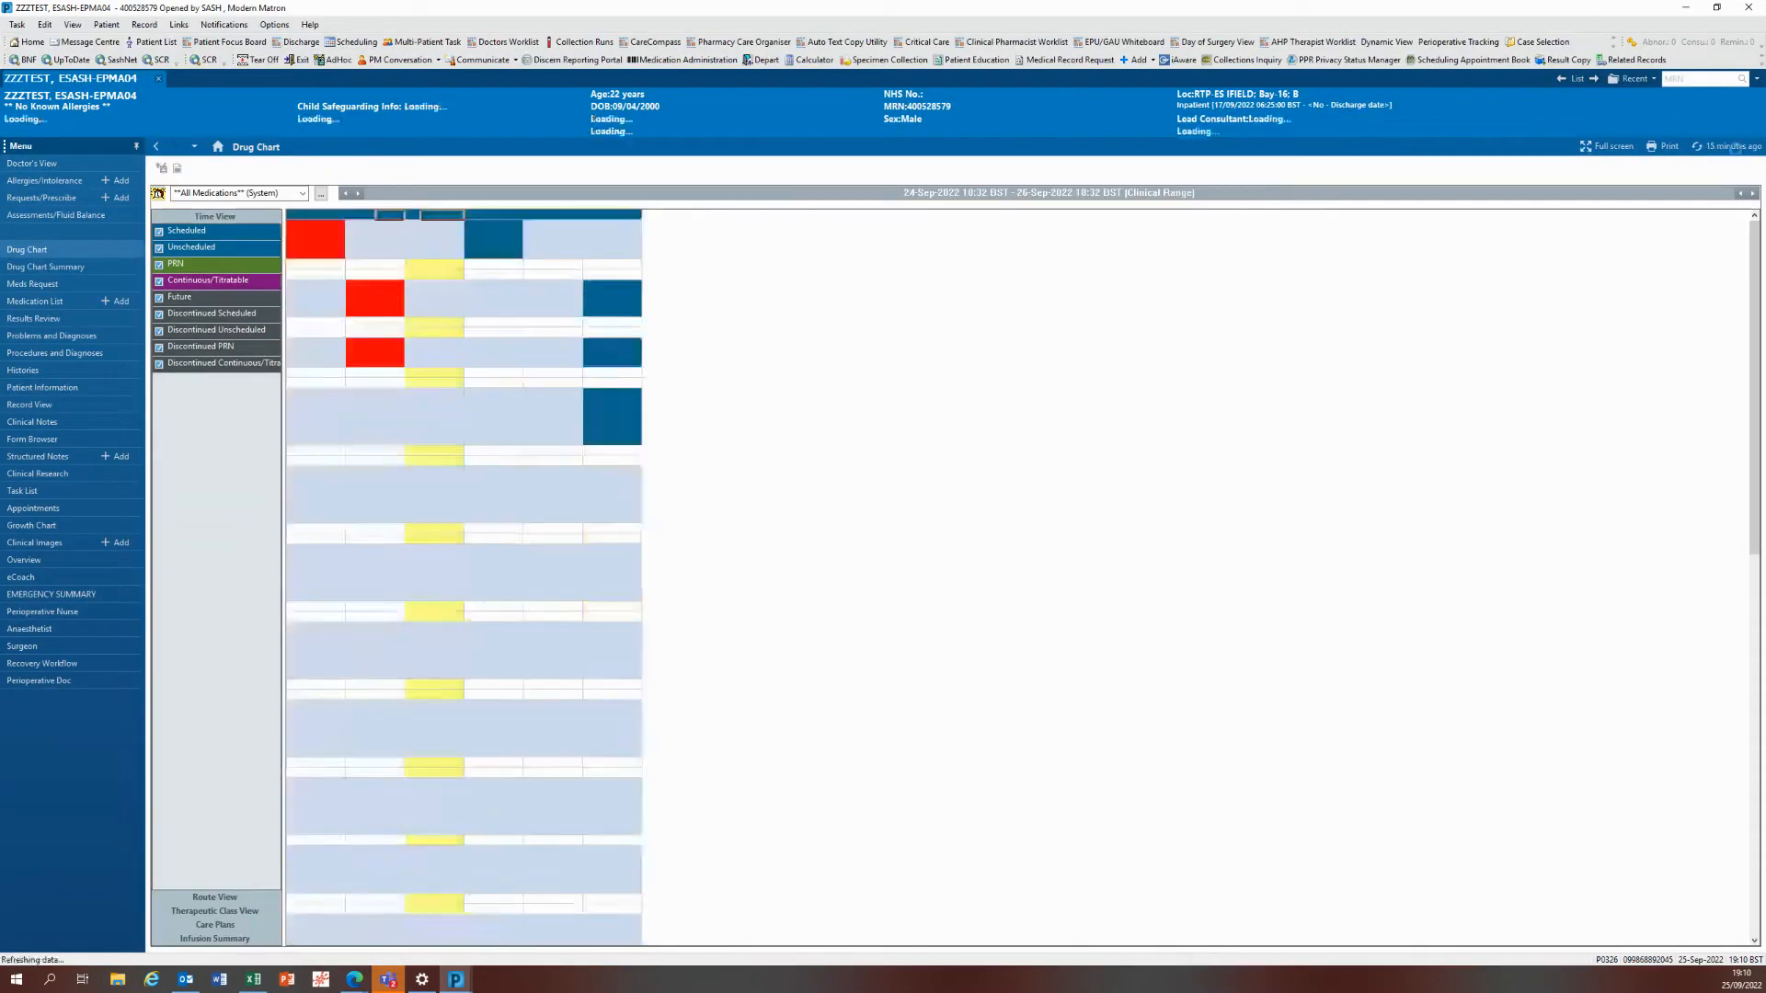